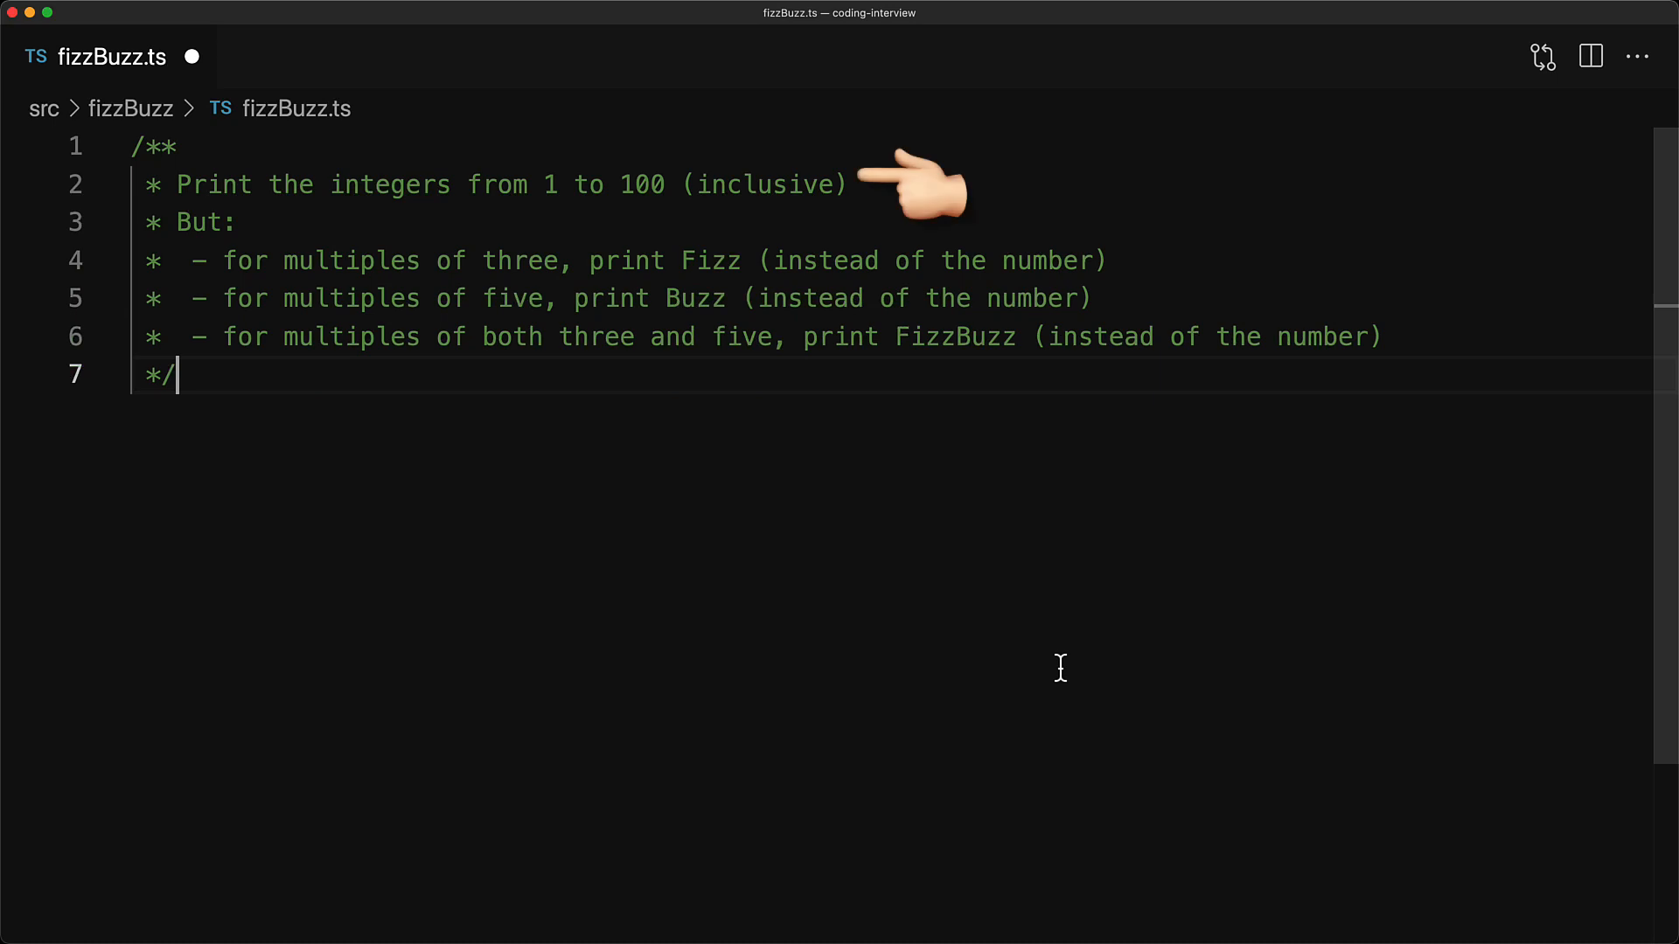
mouse_move(1167, 262)
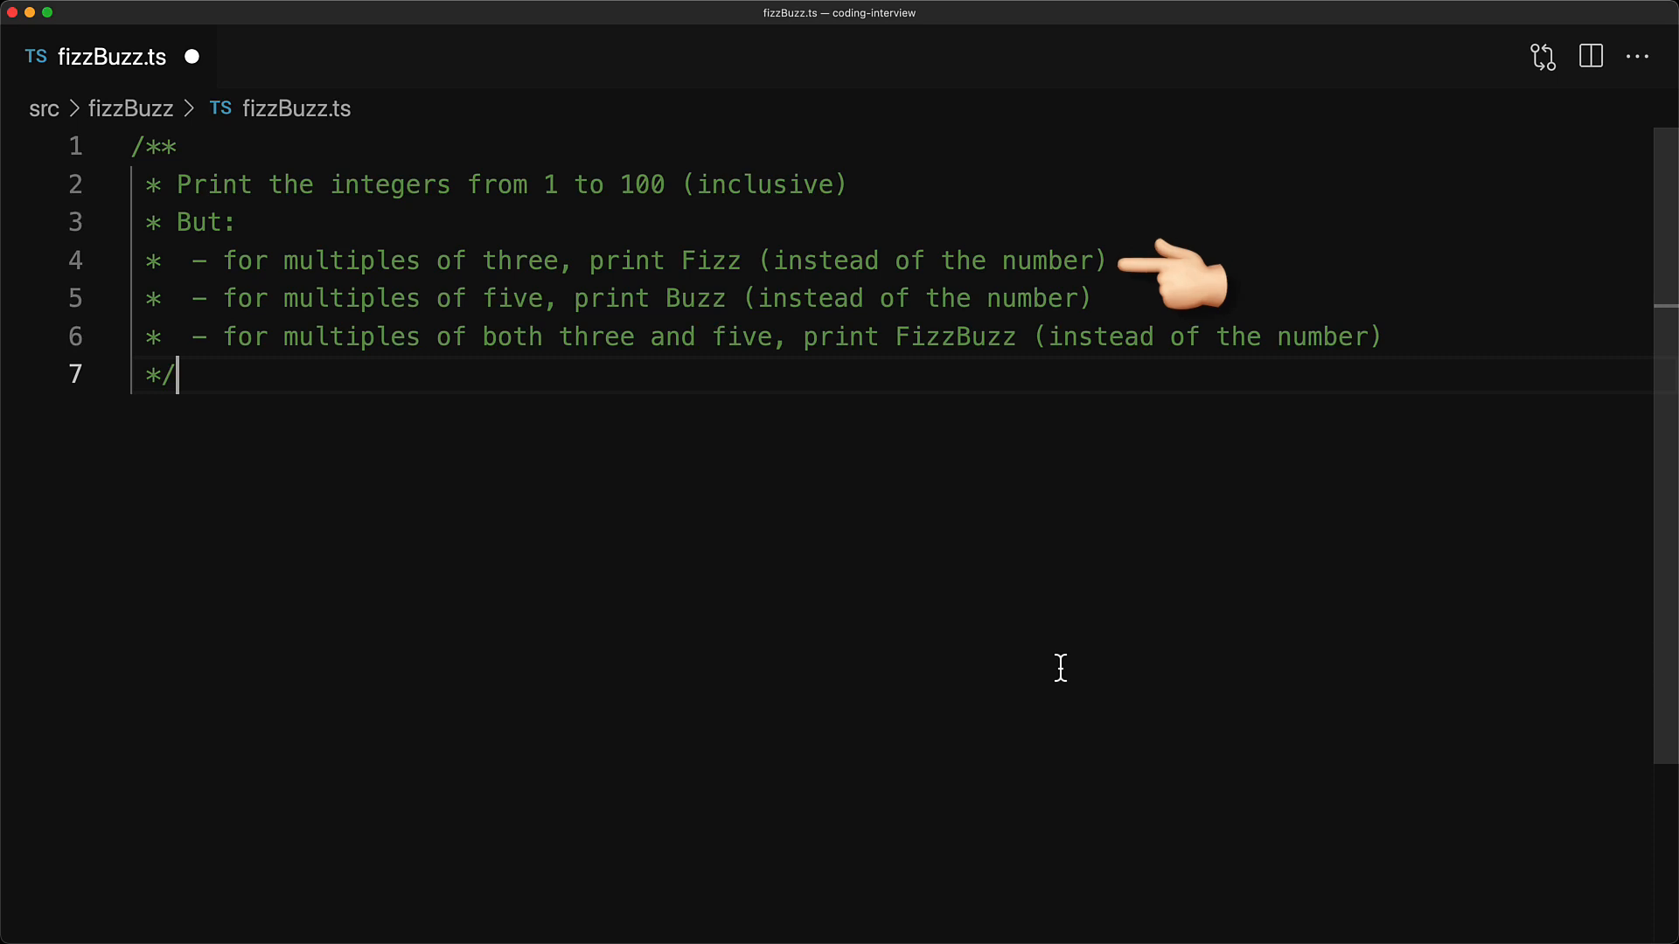
mouse_move(1167, 310)
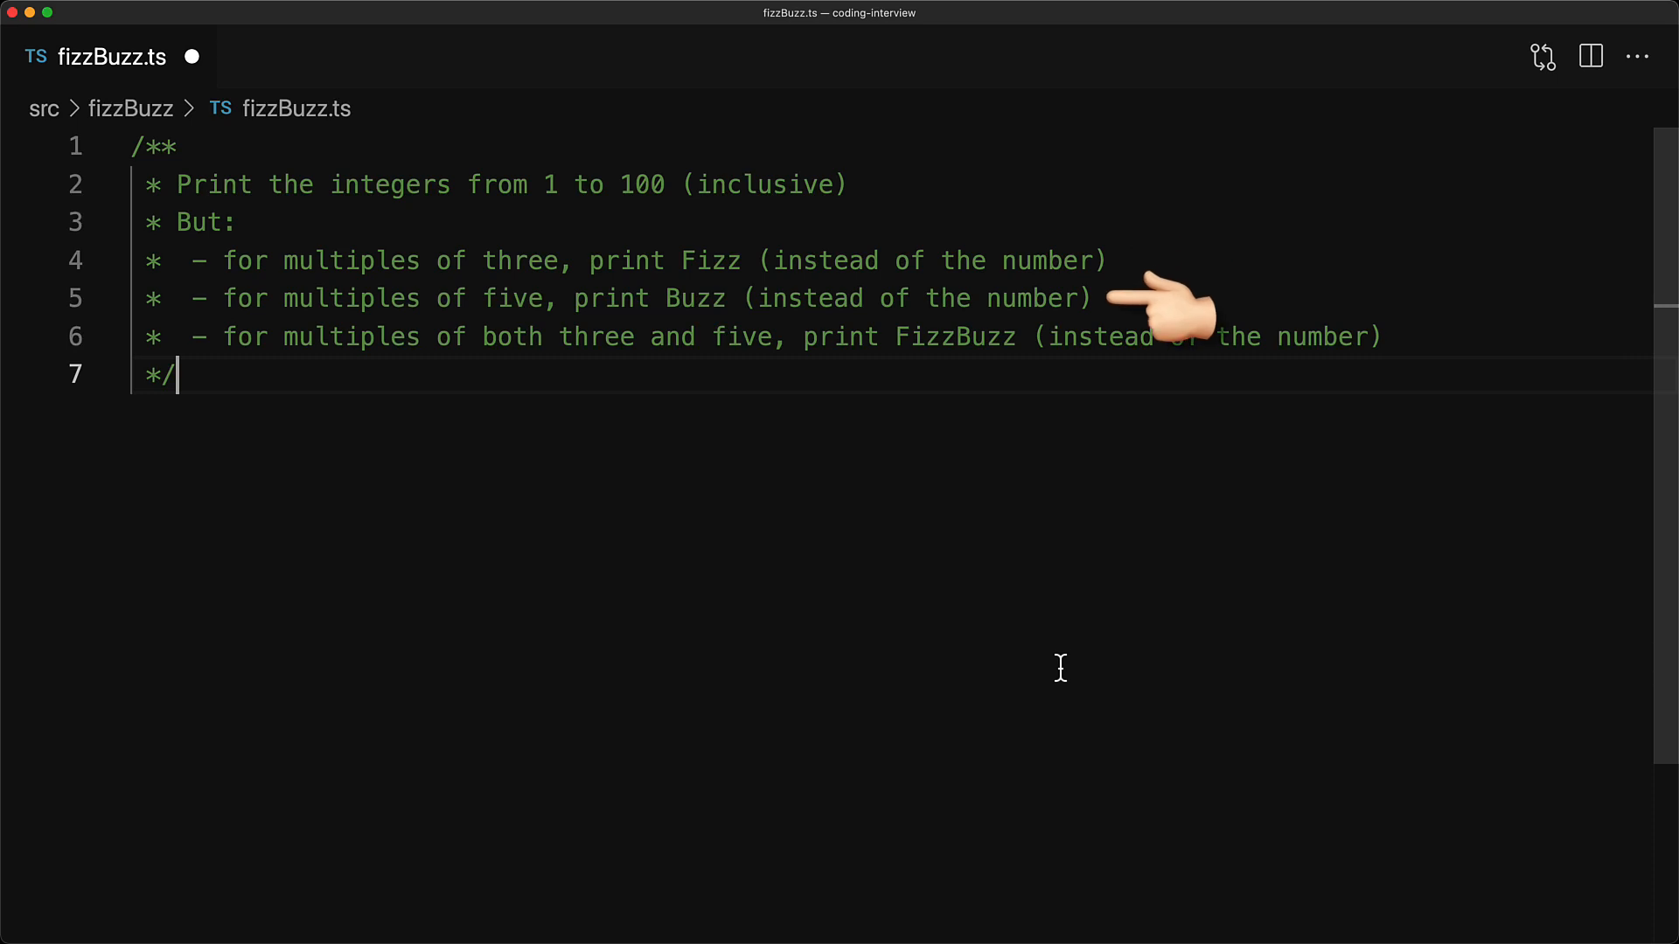
mouse_move(1446, 343)
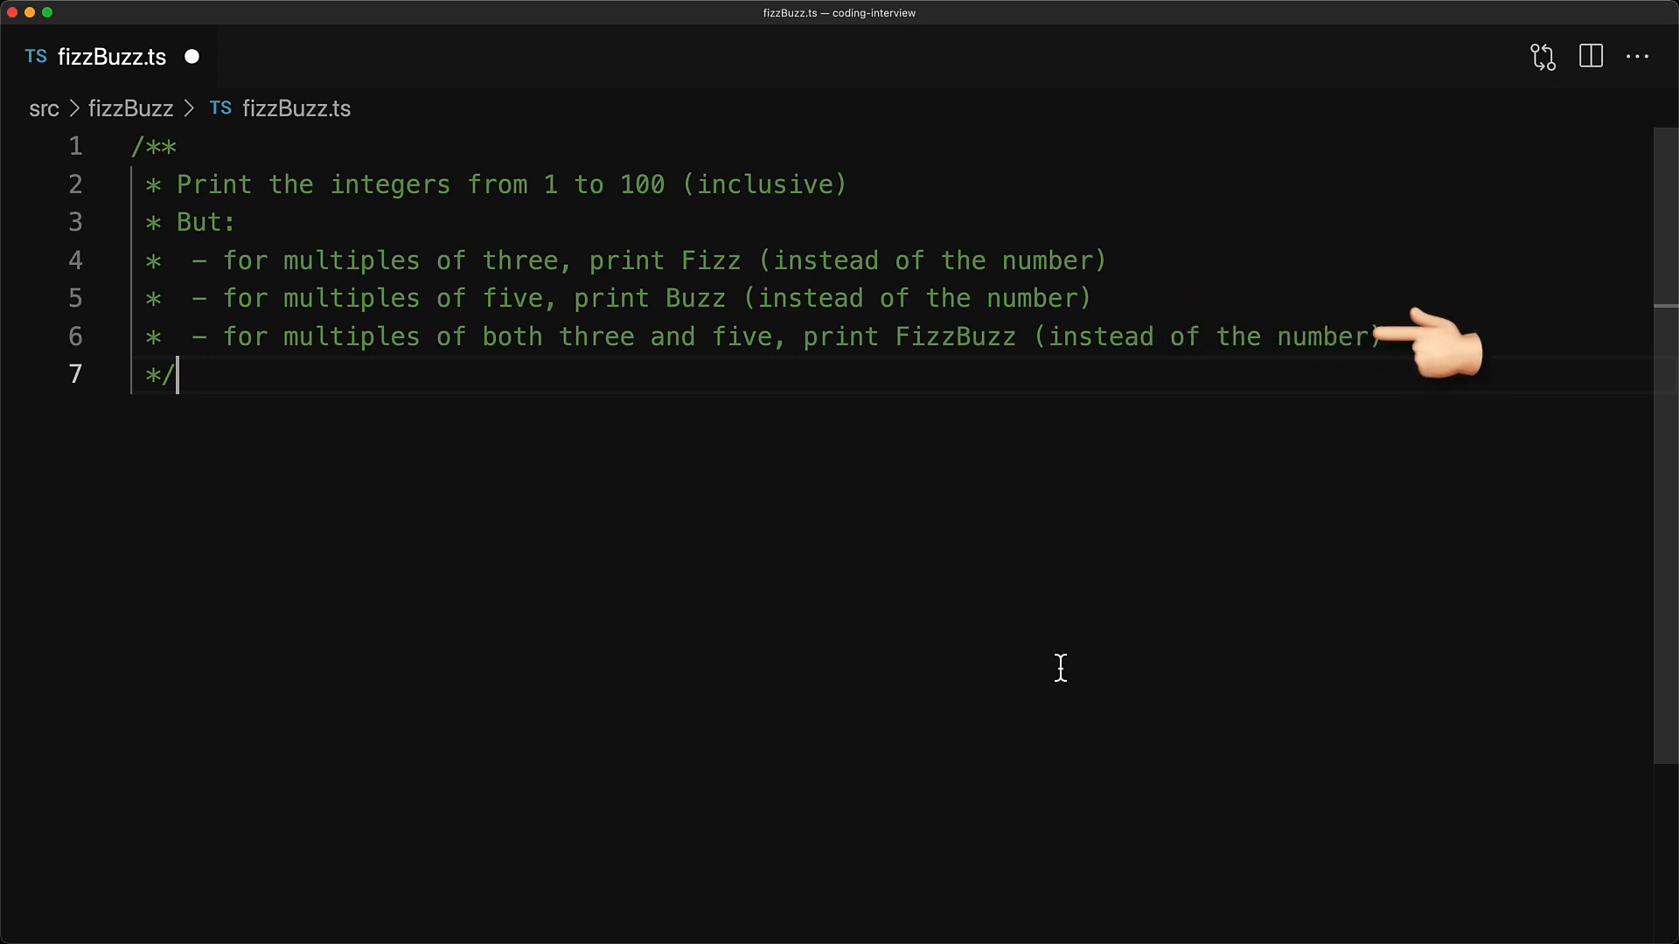
mouse_move(1435, 343)
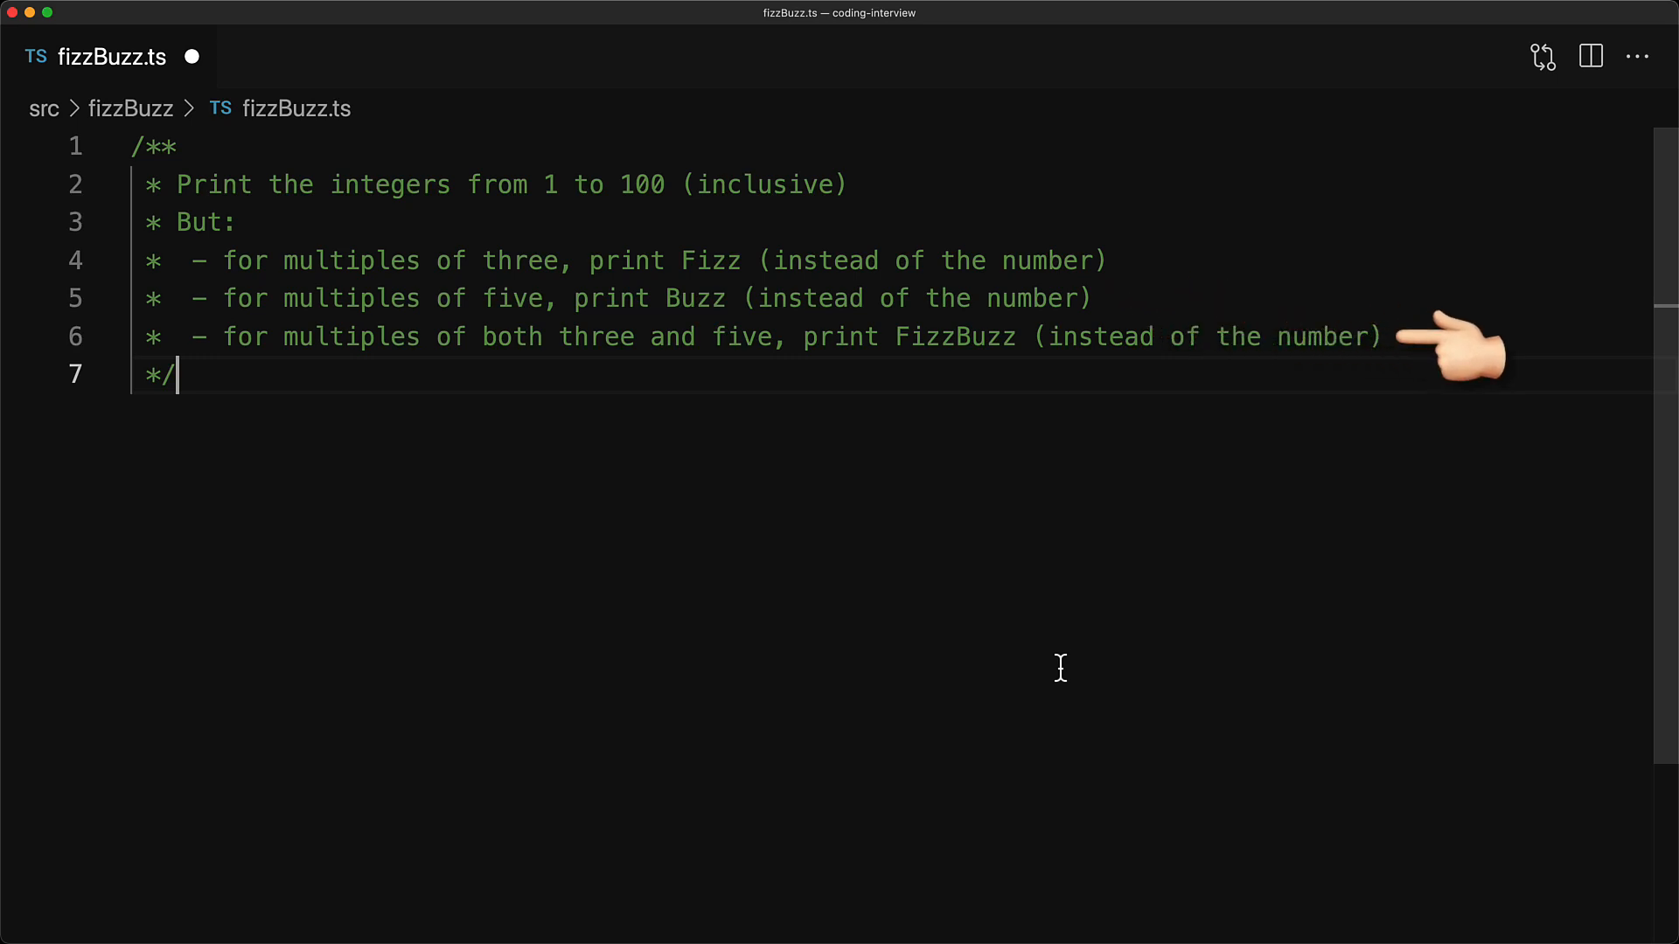
Write a for loop over index 1 to 100 that logs each index
type("`")
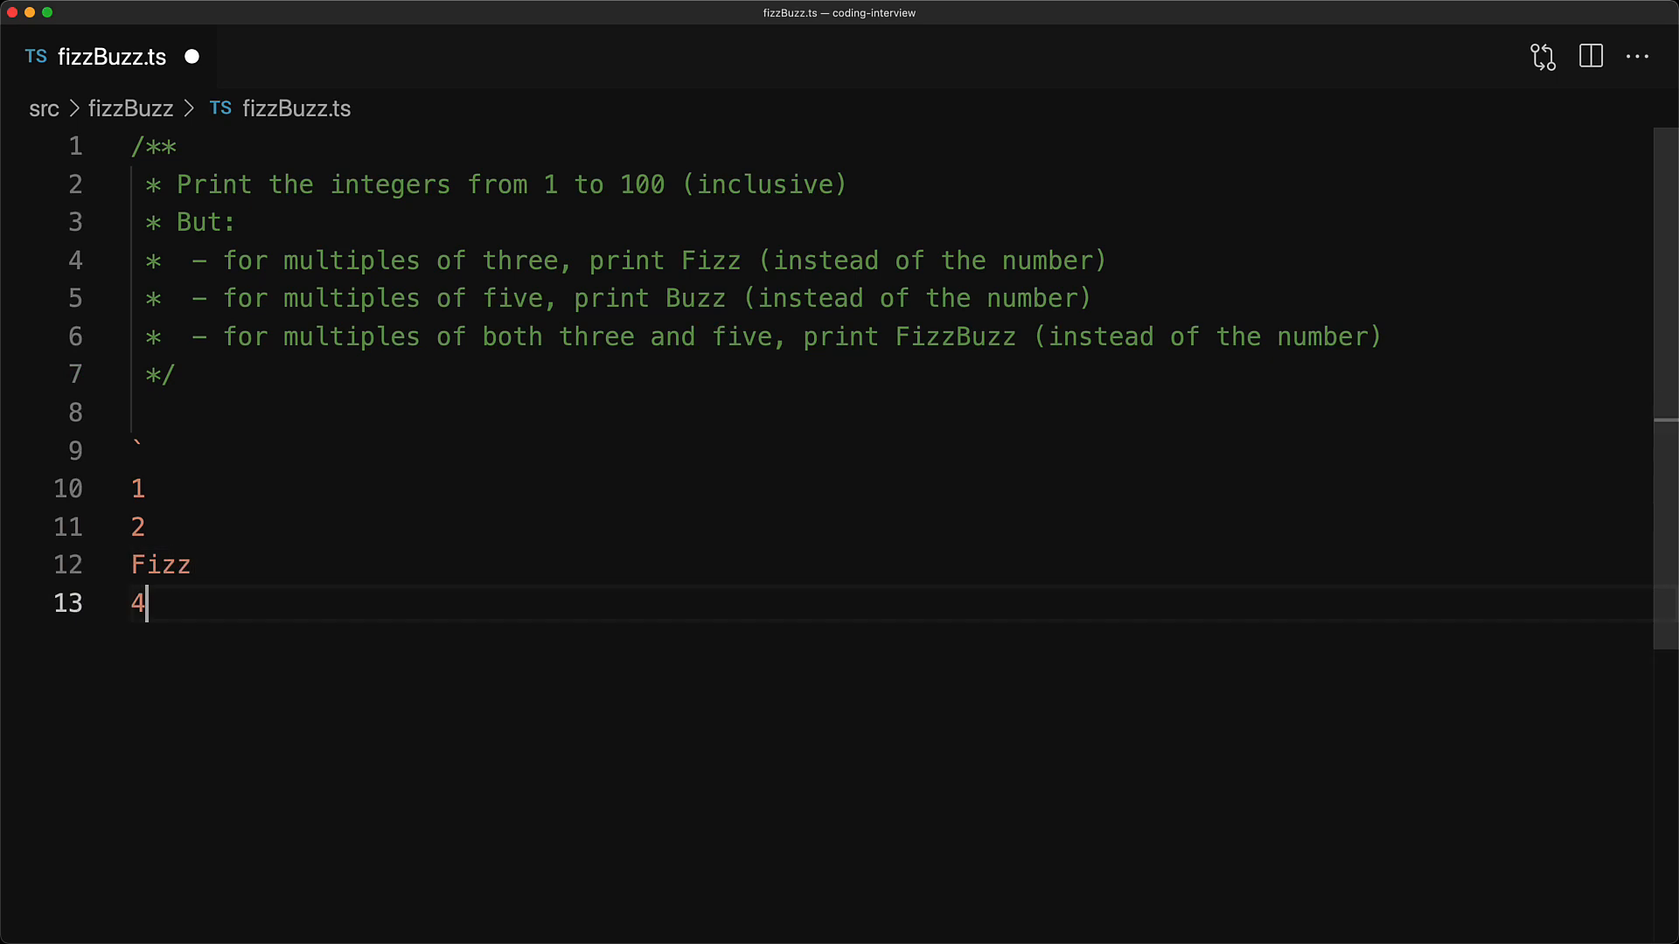
scroll("down", 3)
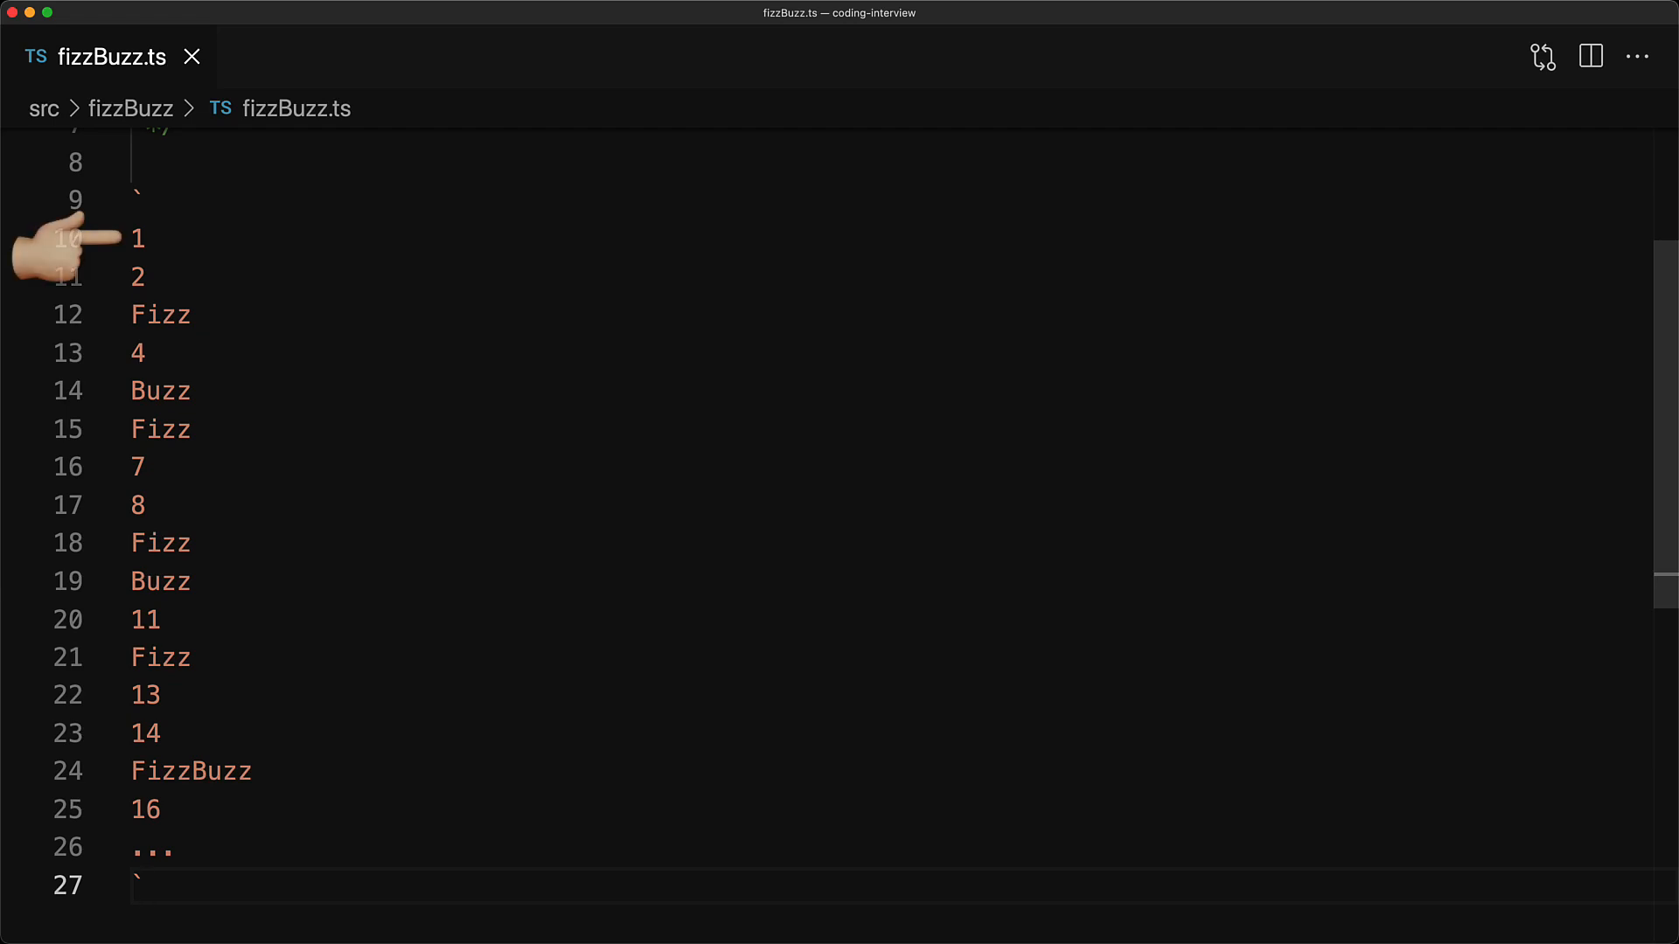
mouse_move(76, 235)
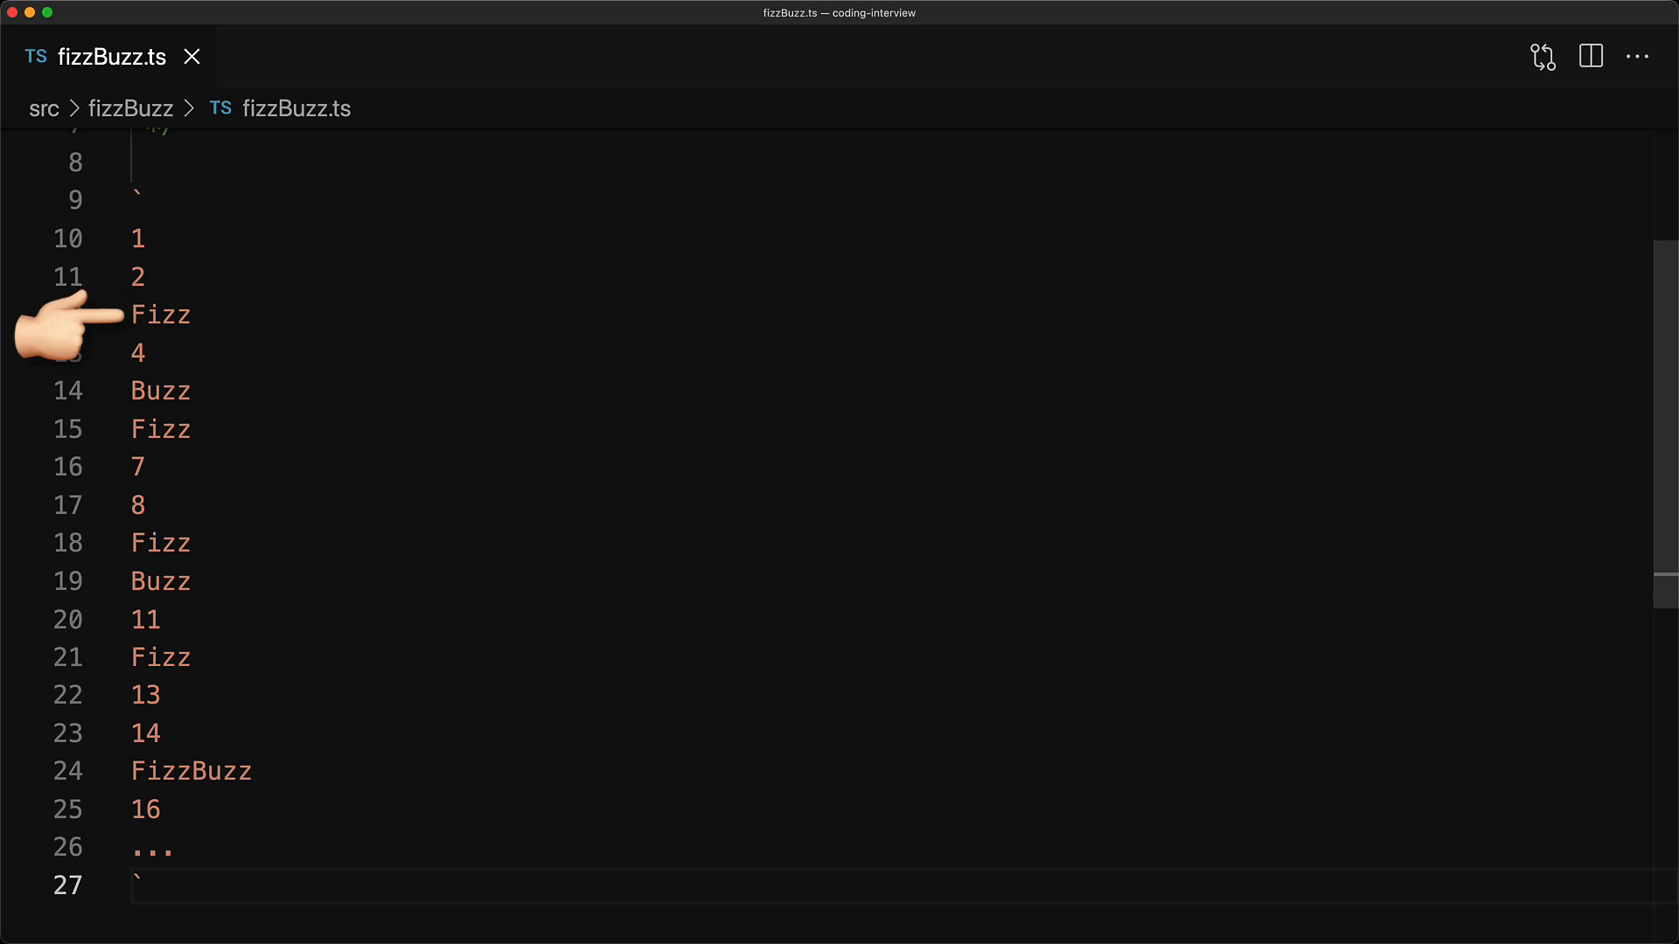
mouse_move(64, 390)
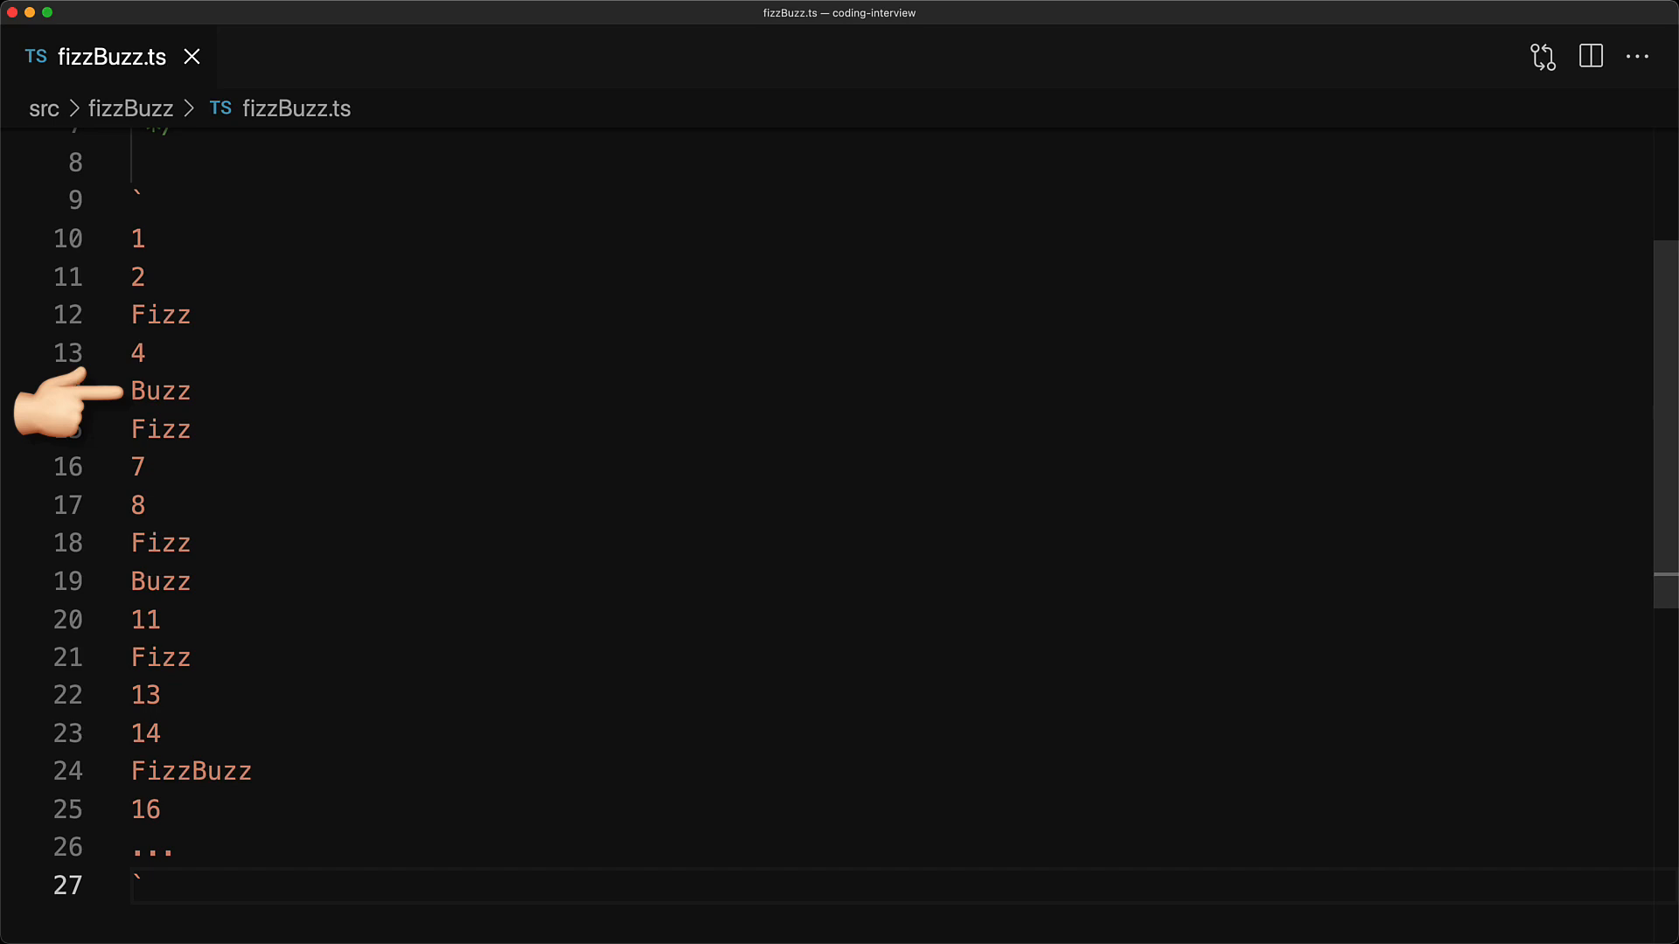
mouse_move(59, 782)
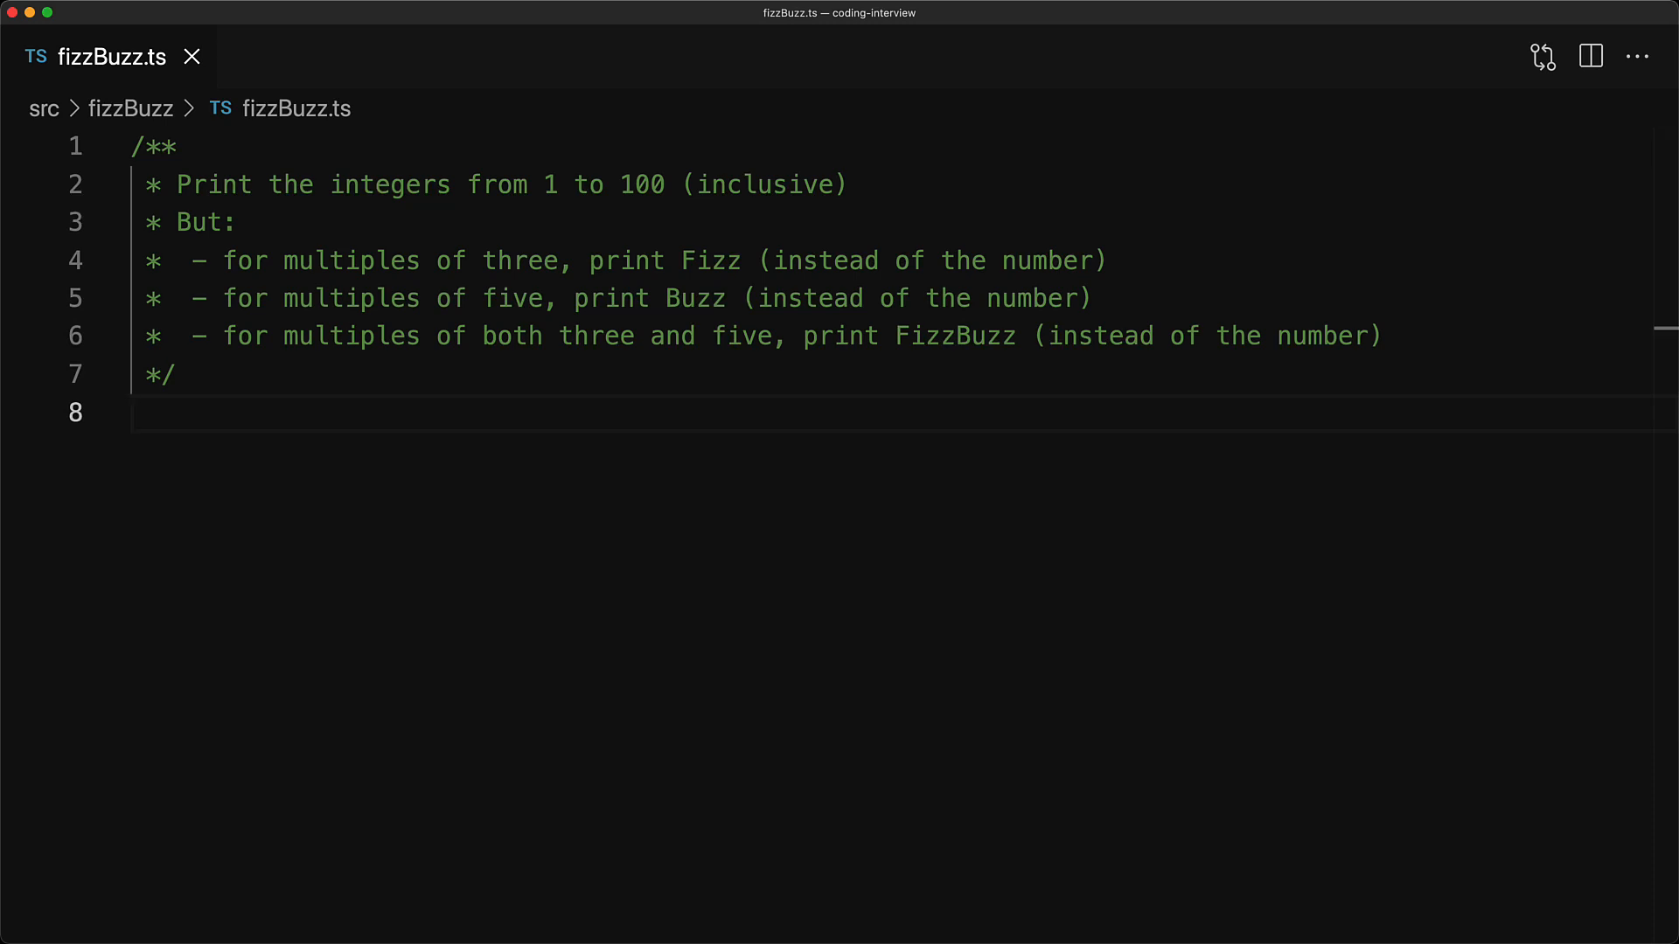
type("for (let index = 1; index")
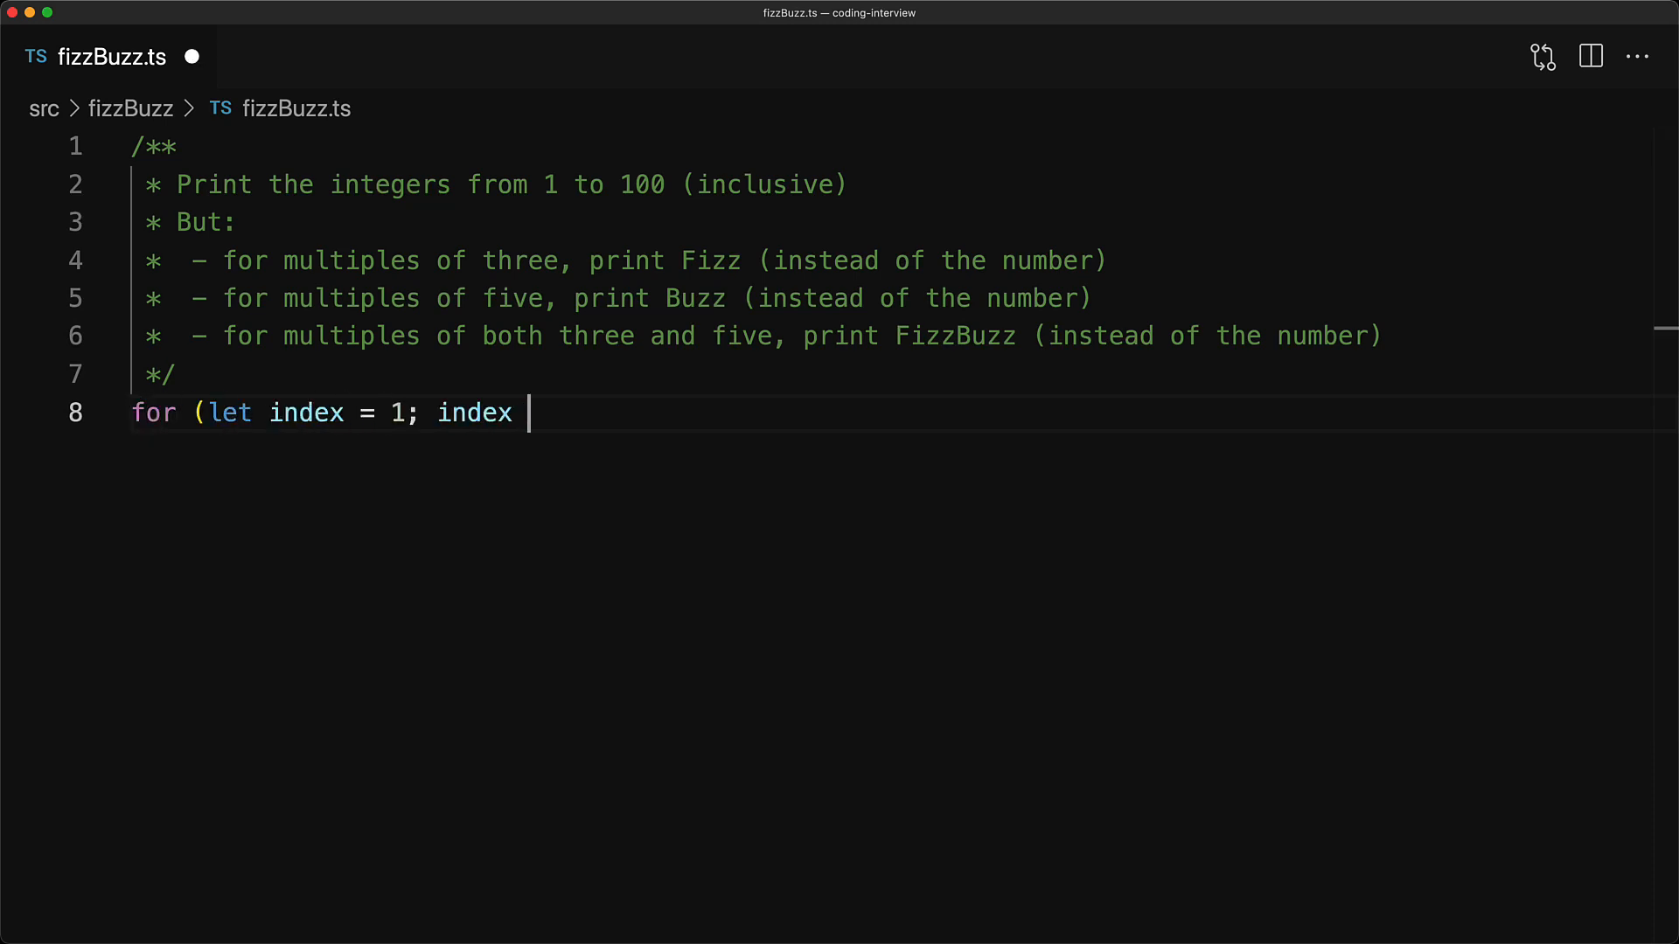
type("< 101; index++) {")
type("consol")
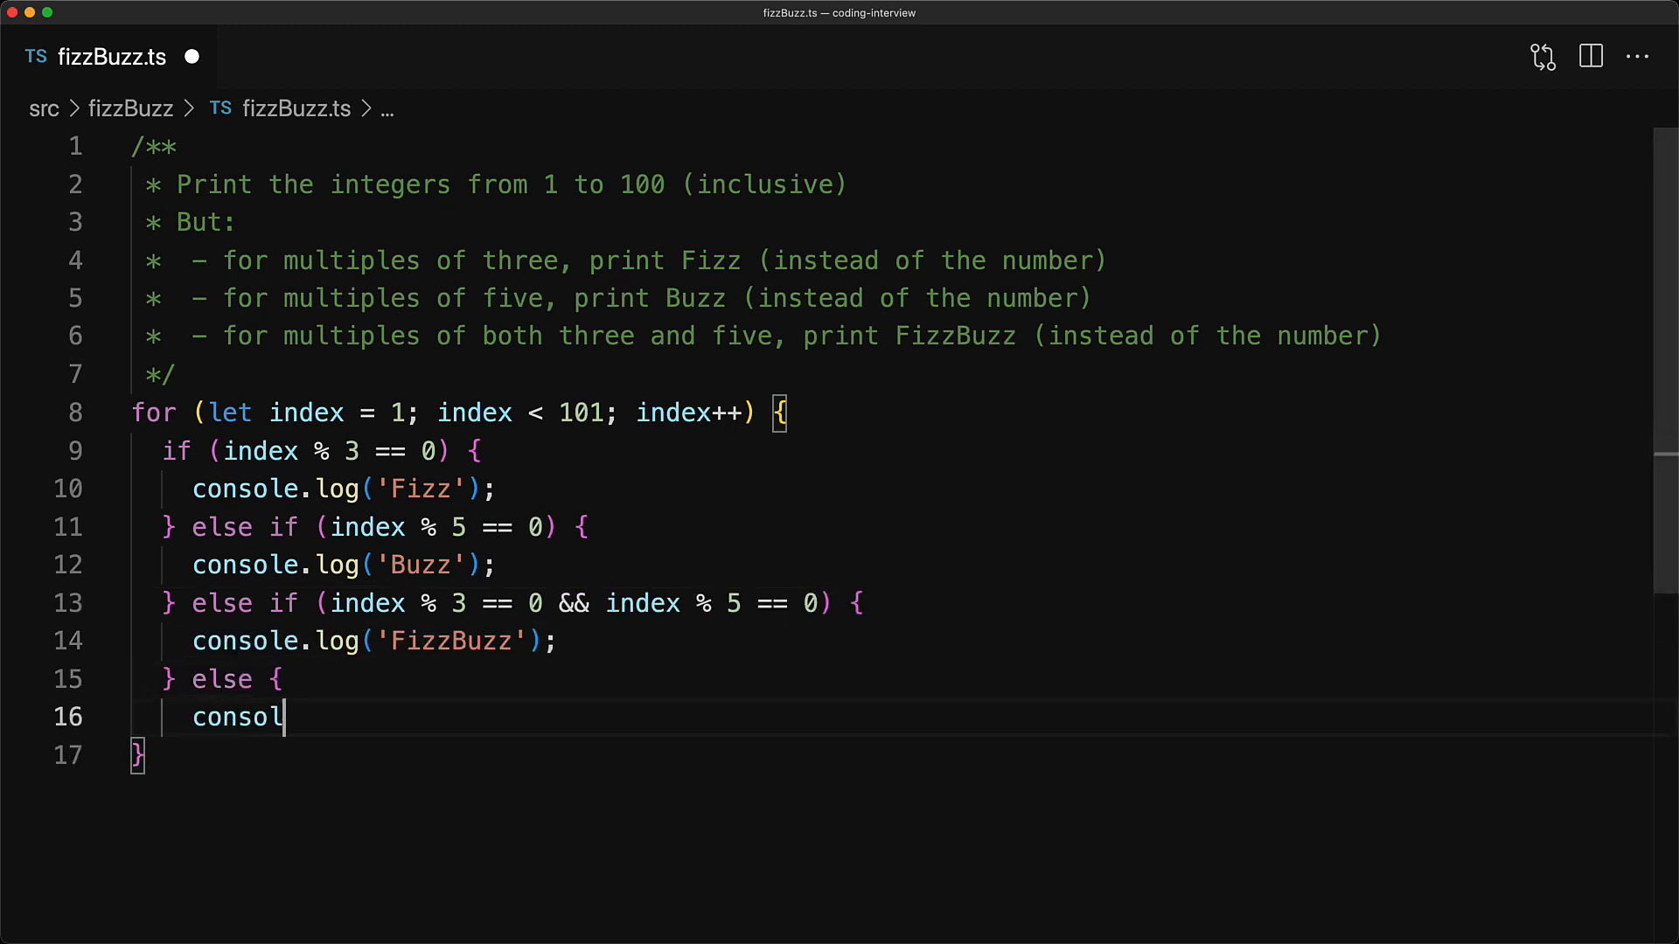
type("e.log(index);")
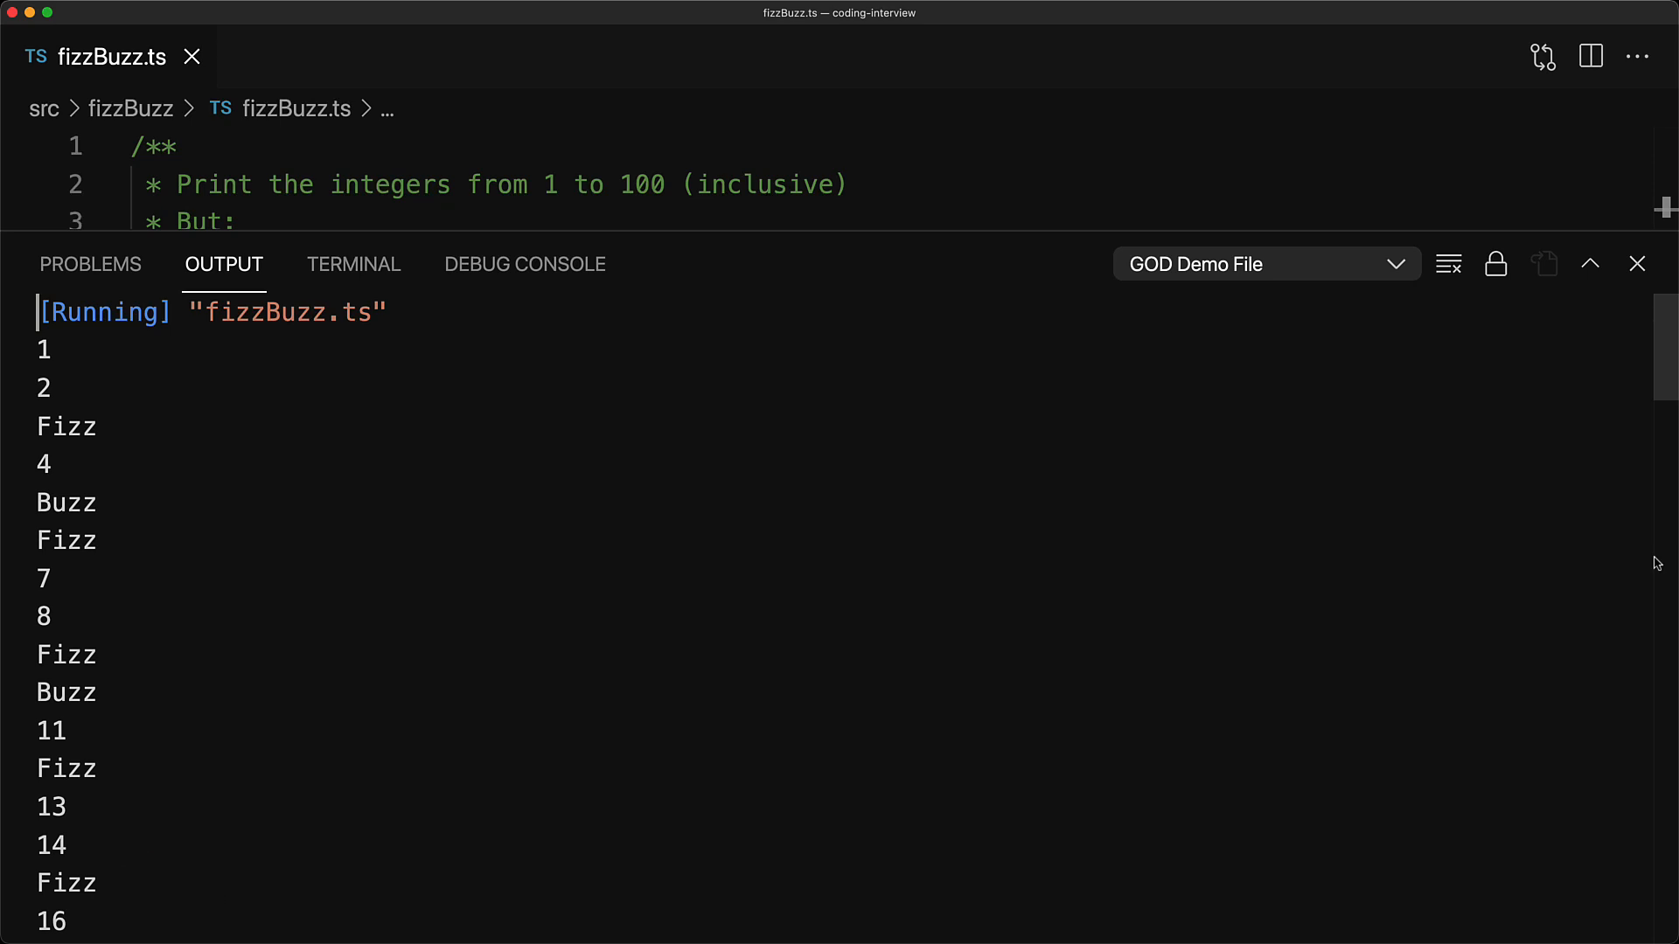
Close the Output panel to bring the loop code back into view
left_click(1637, 263)
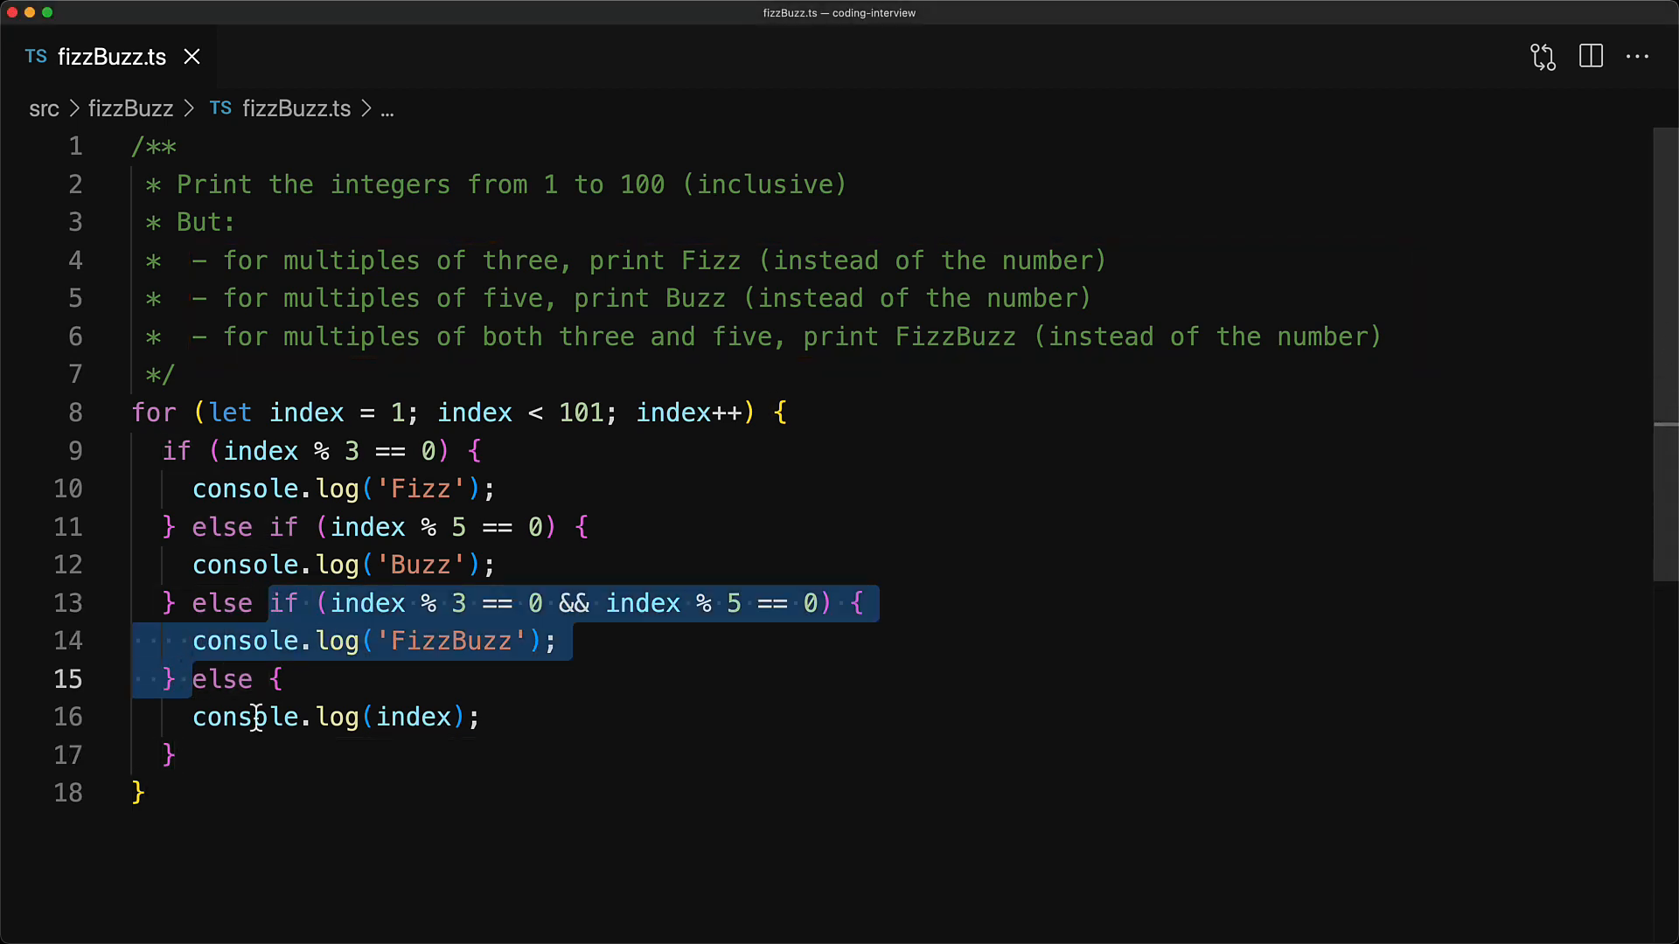
Delete the loop body, removing the Fizz, Buzz and FizzBuzz branches
key("Backspace")
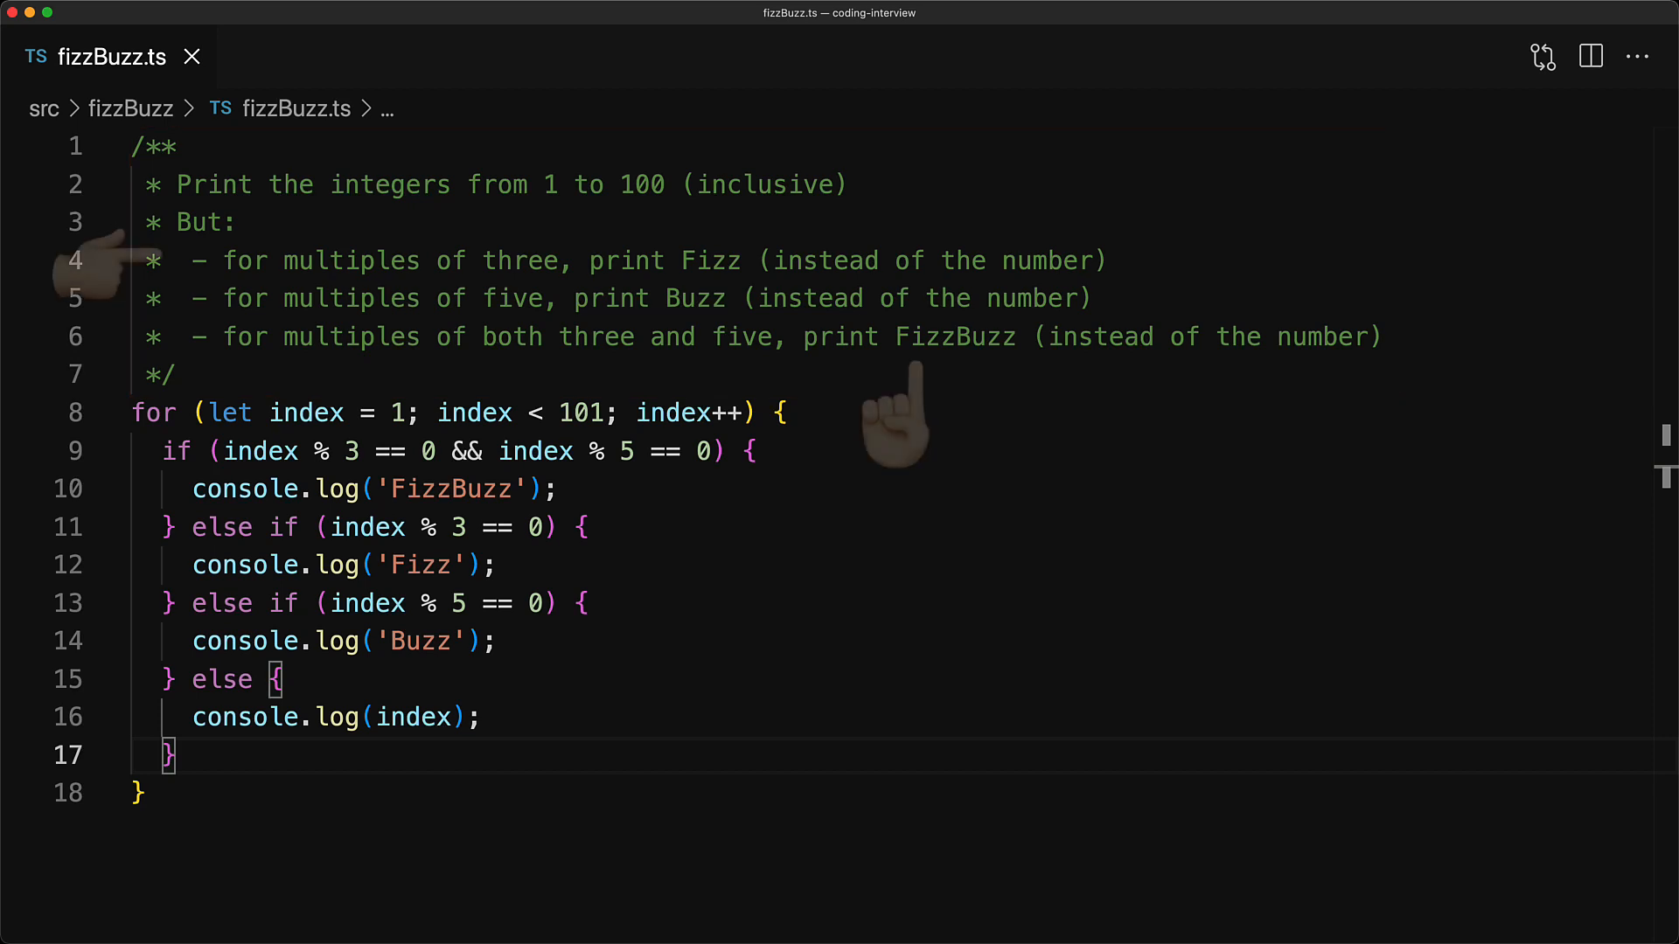
mouse_move(101, 267)
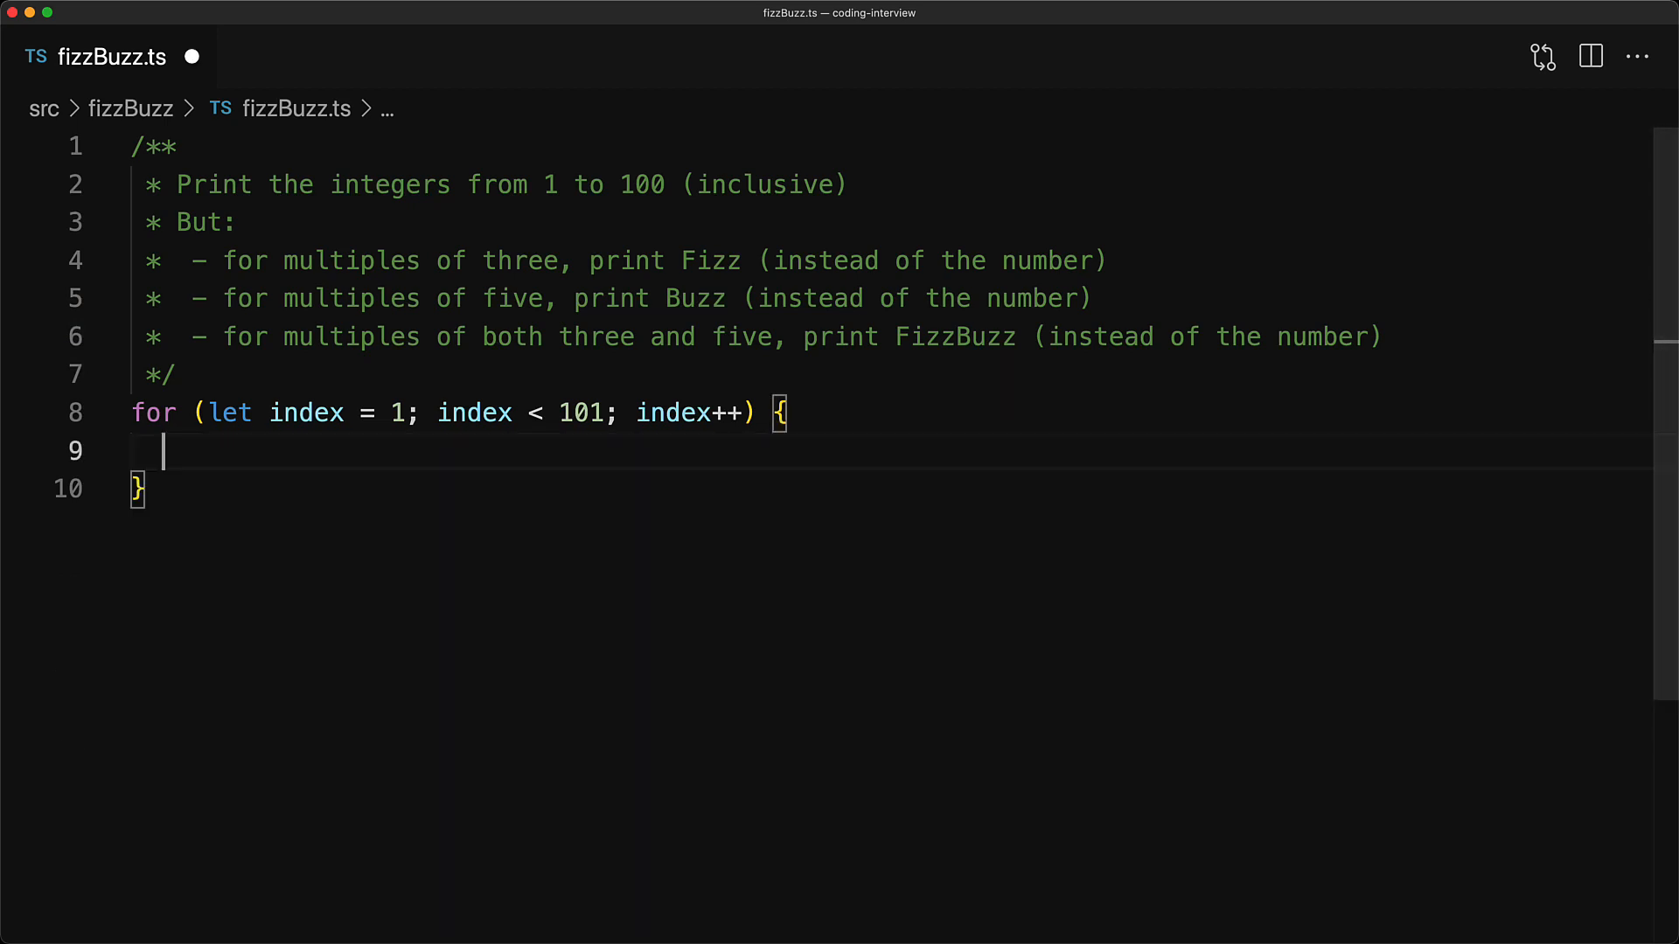
Declare let result = '' in the loop and append 'Fizz' and 'Buzz' to it
type("l")
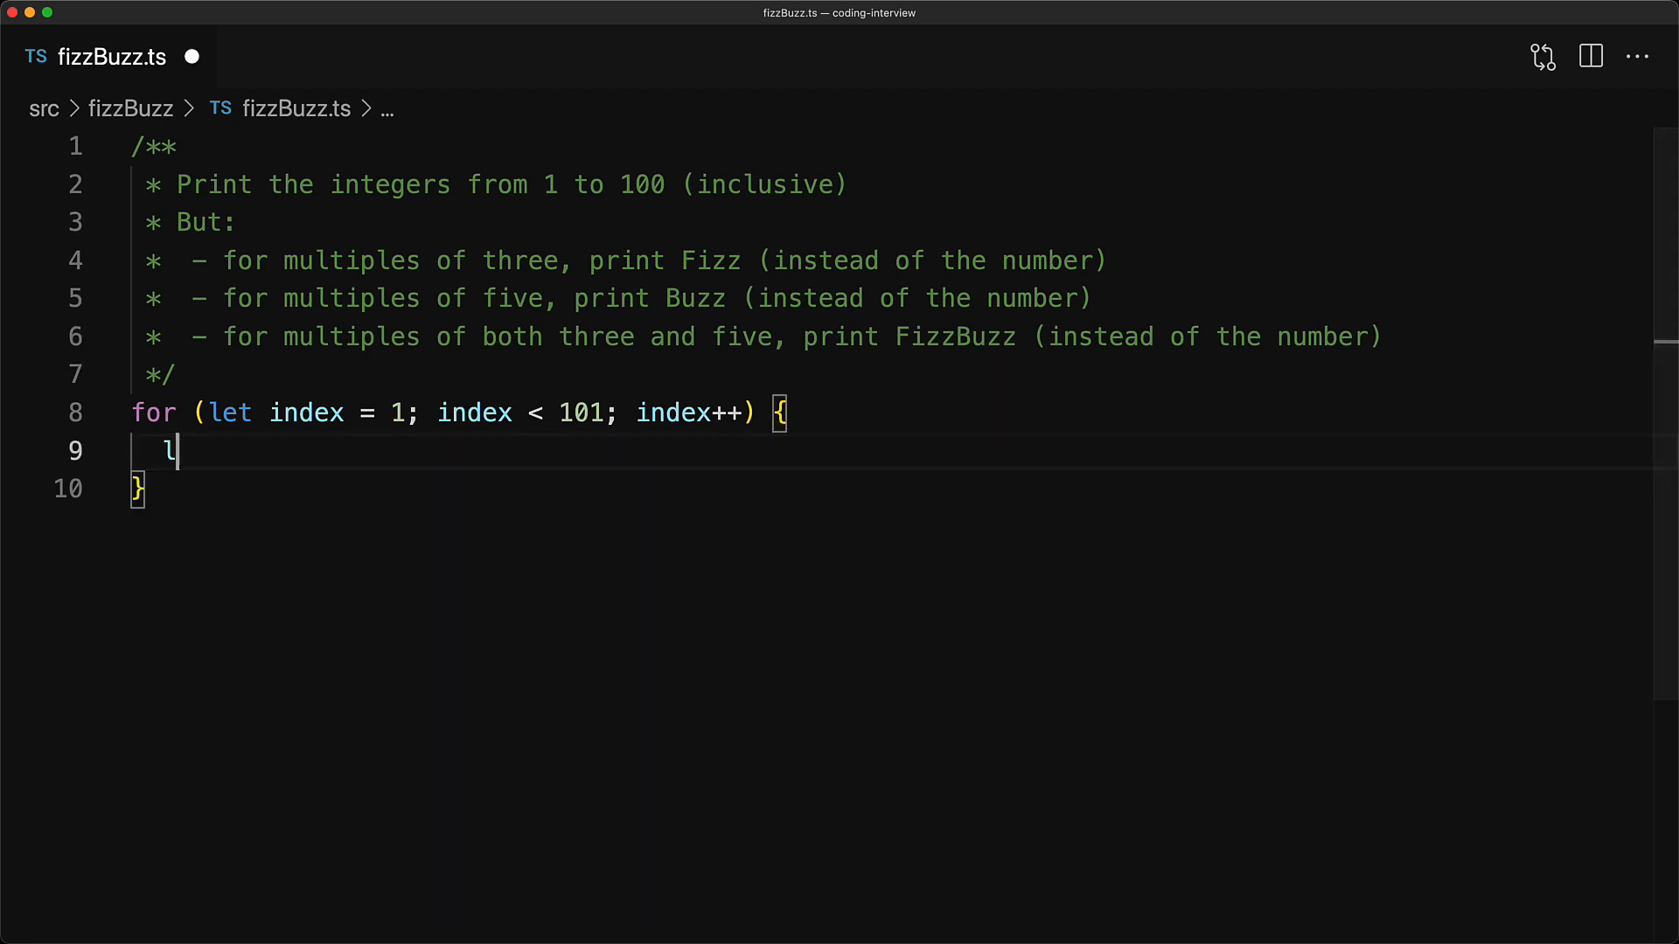
type("et result = '';")
type("console.log(result);")
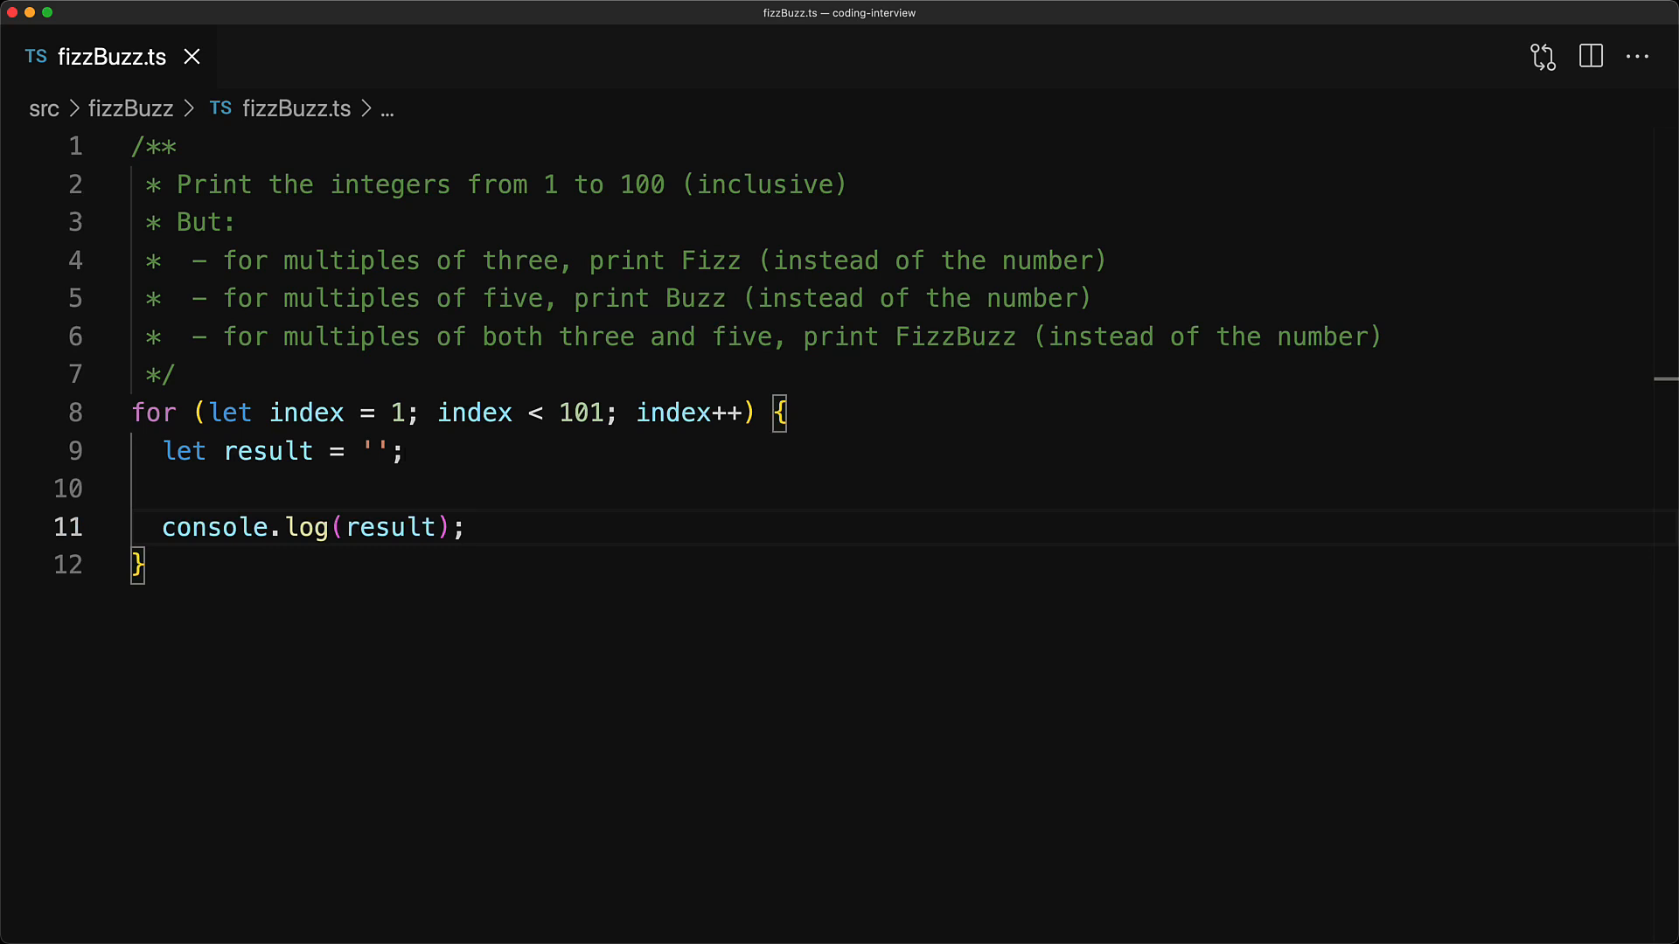
key("Enter")
type("if (index % 5 == 0) res")
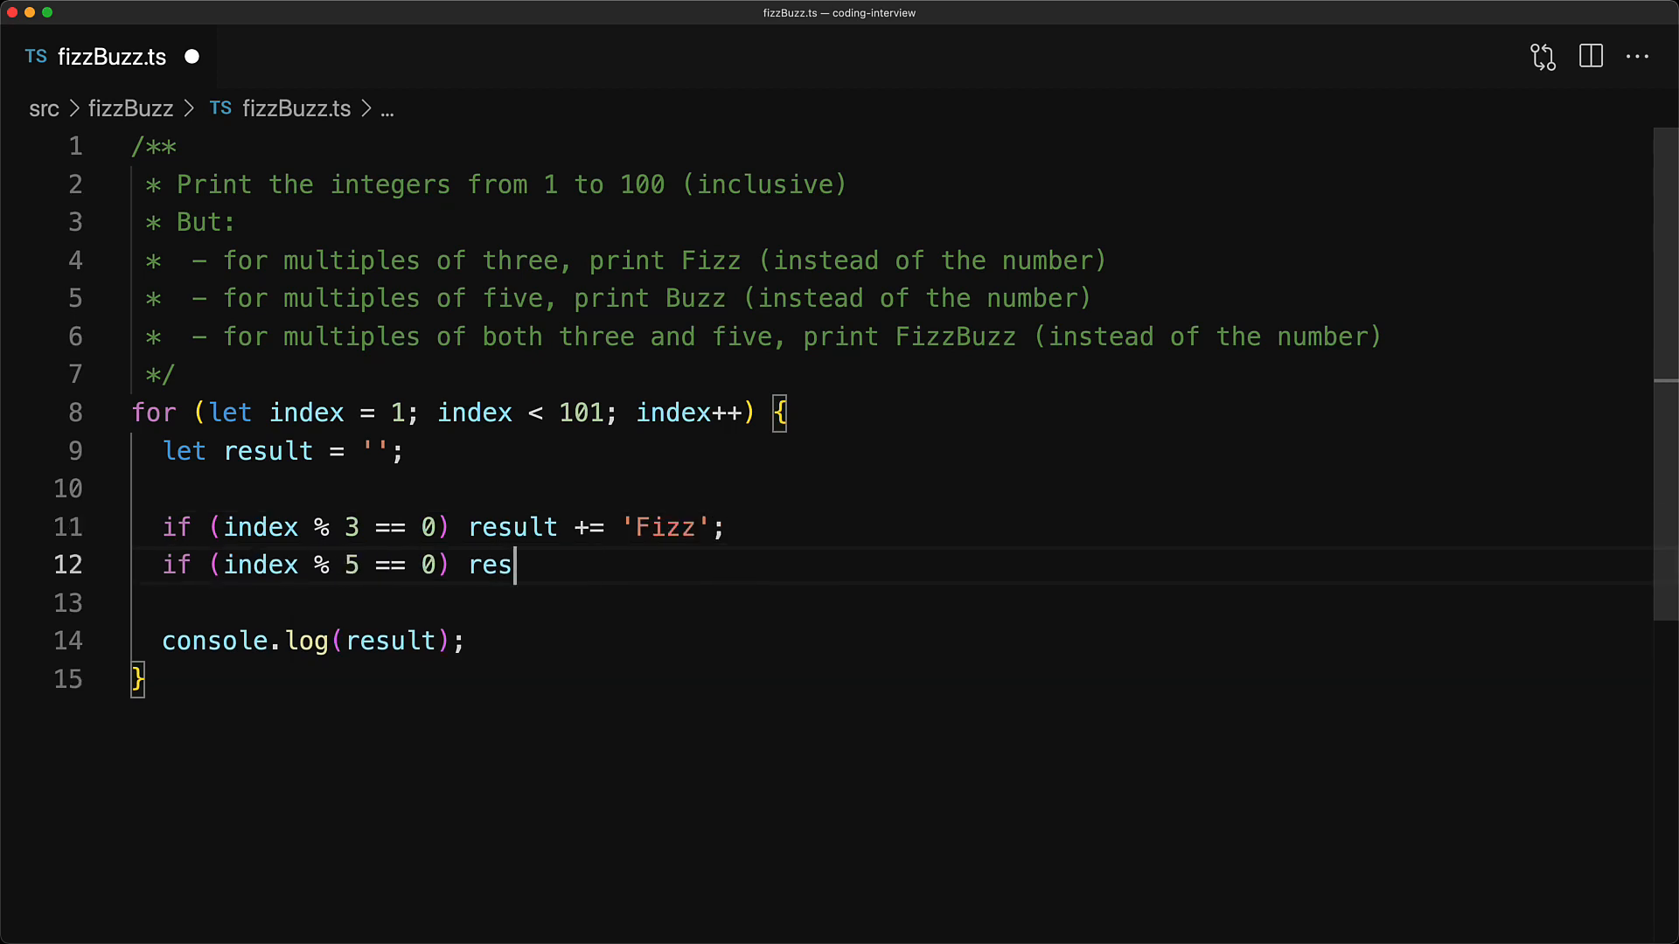
type("ult += 'Buzz';")
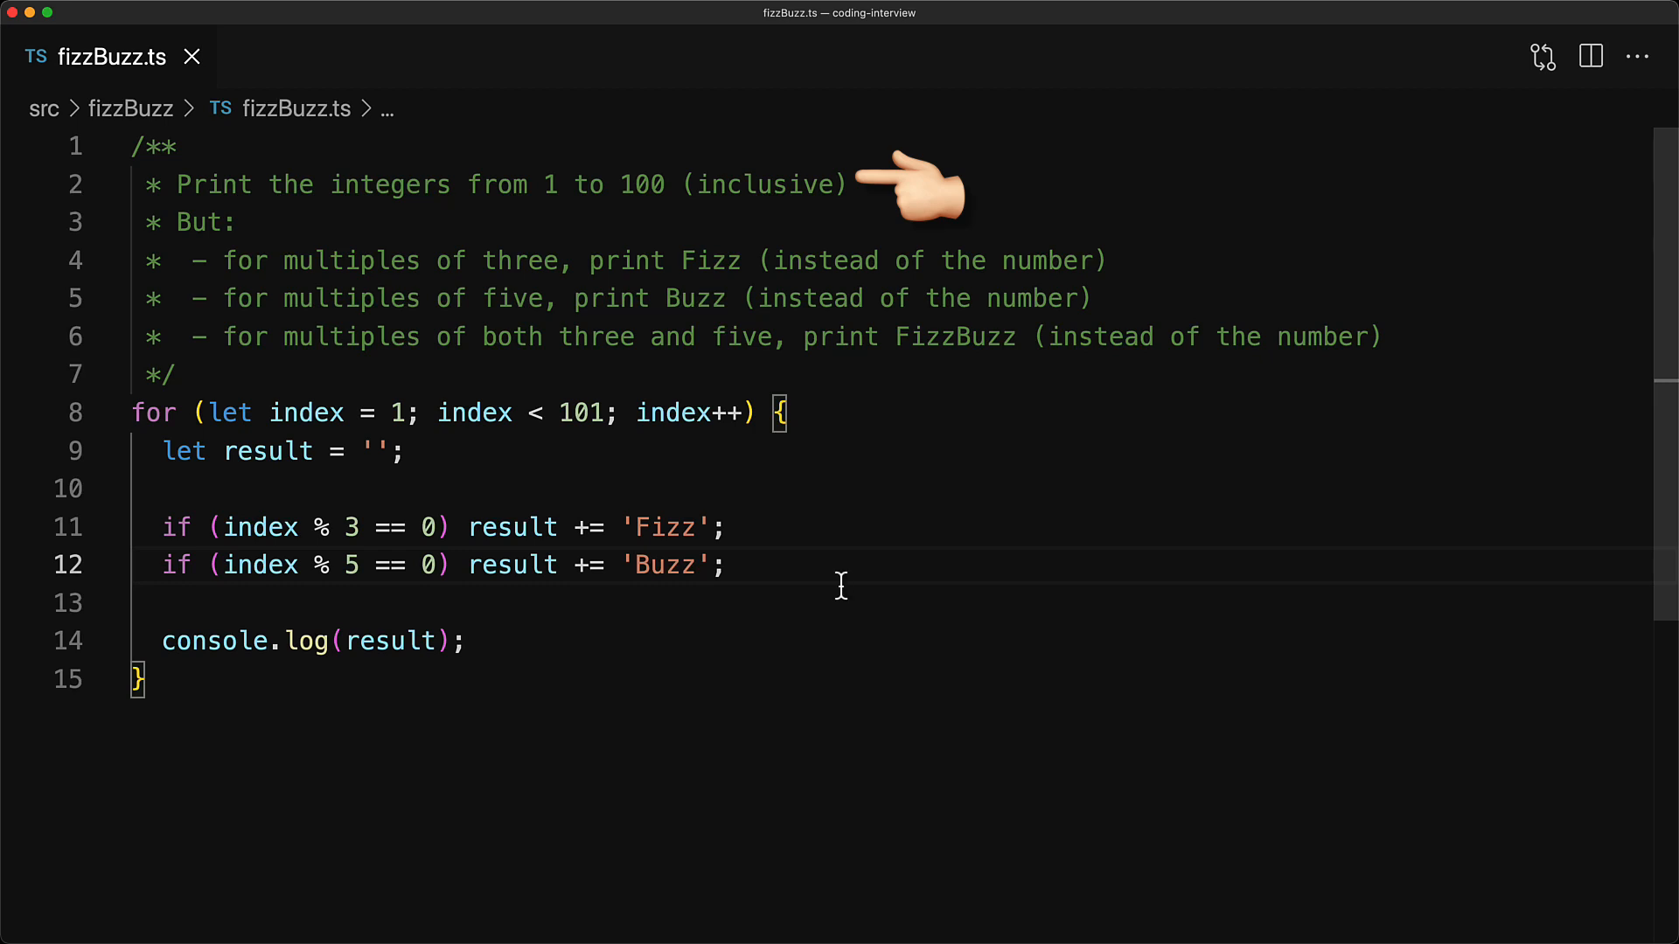
Set result to index.toString() when empty, then close the Output panel
type("if (result == '') result = index.toString();")
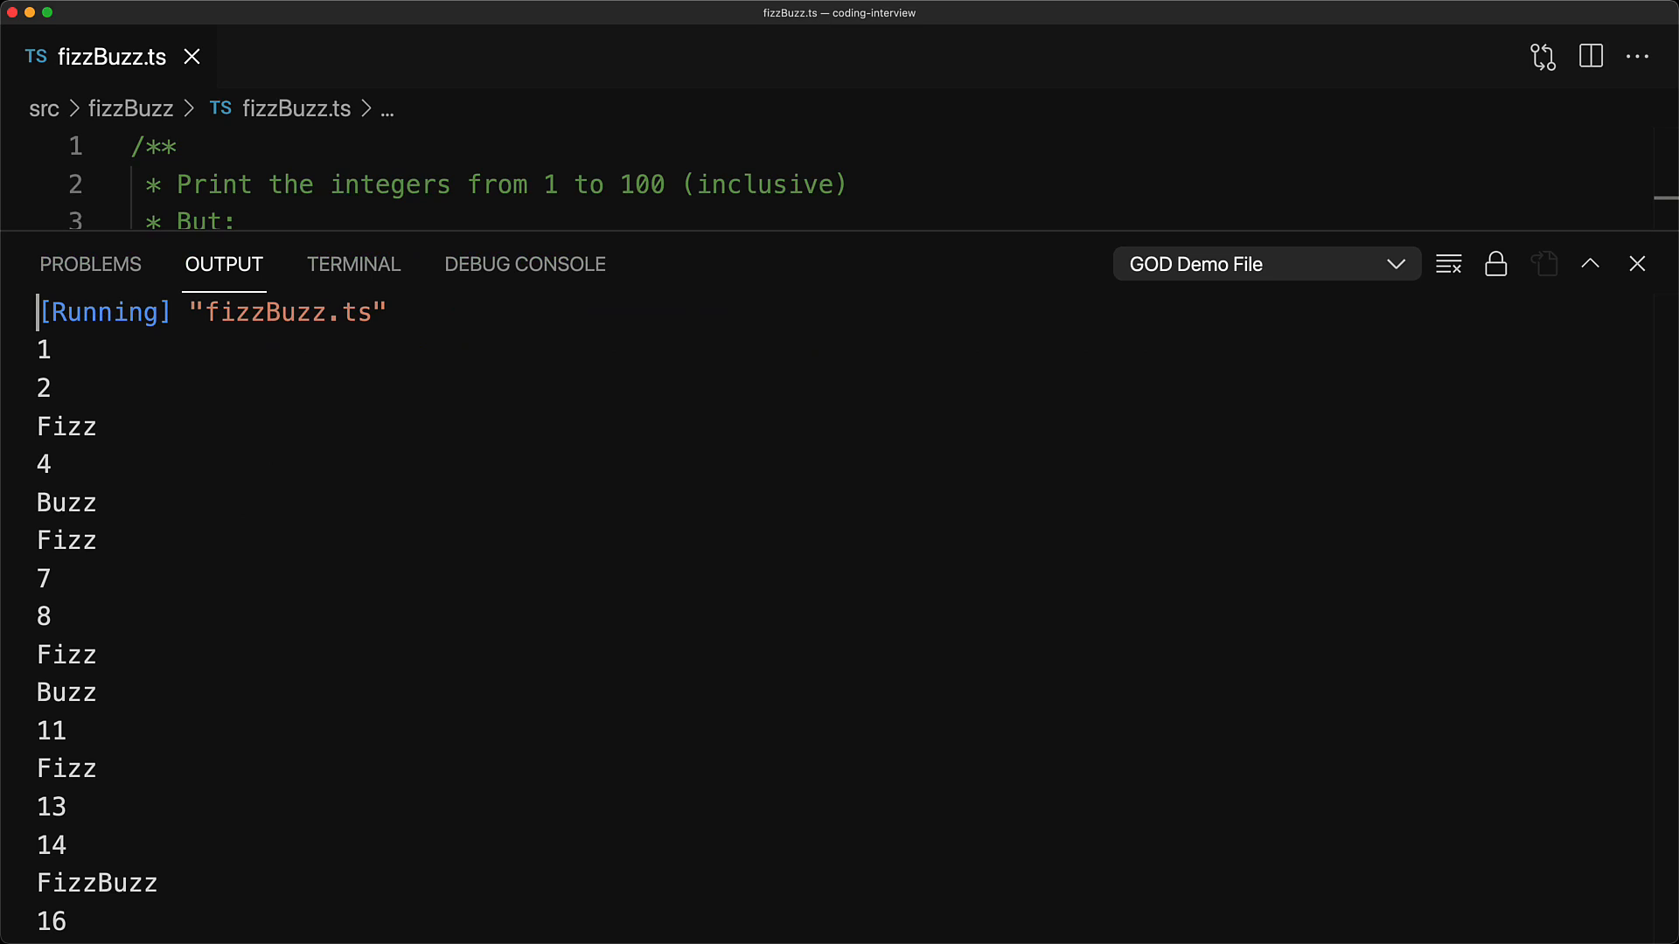
left_click(1637, 264)
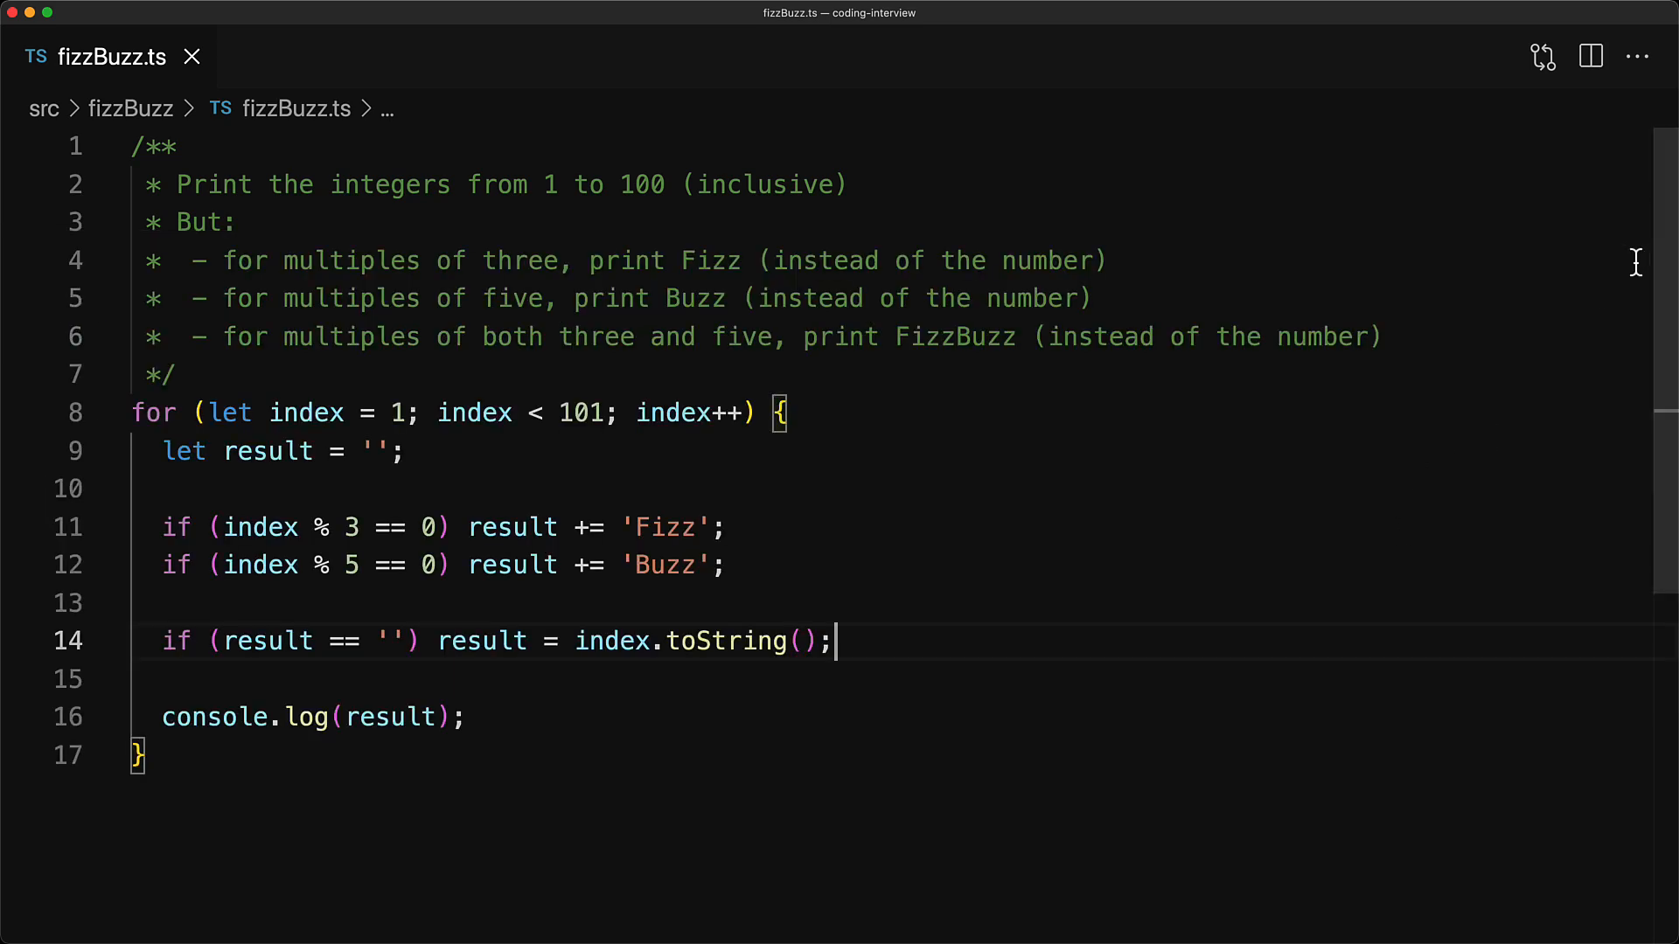
mouse_move(1125, 605)
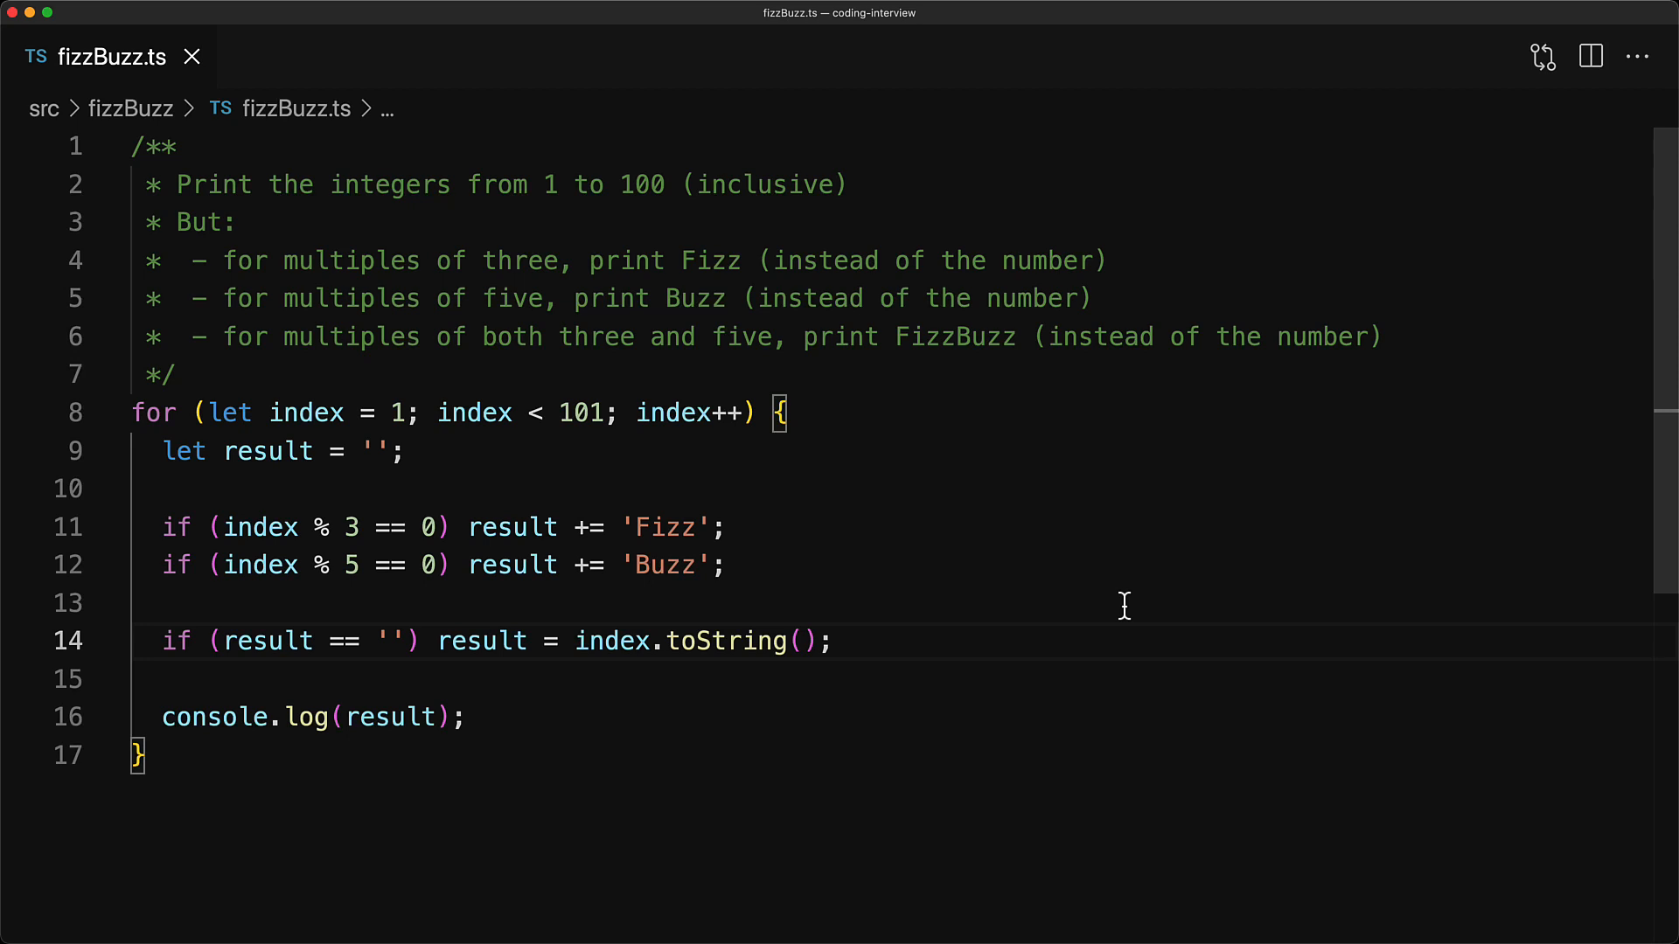
Add if (index % 7 == 0) result += 'Moore'; after the Buzz line
left_click(839, 640)
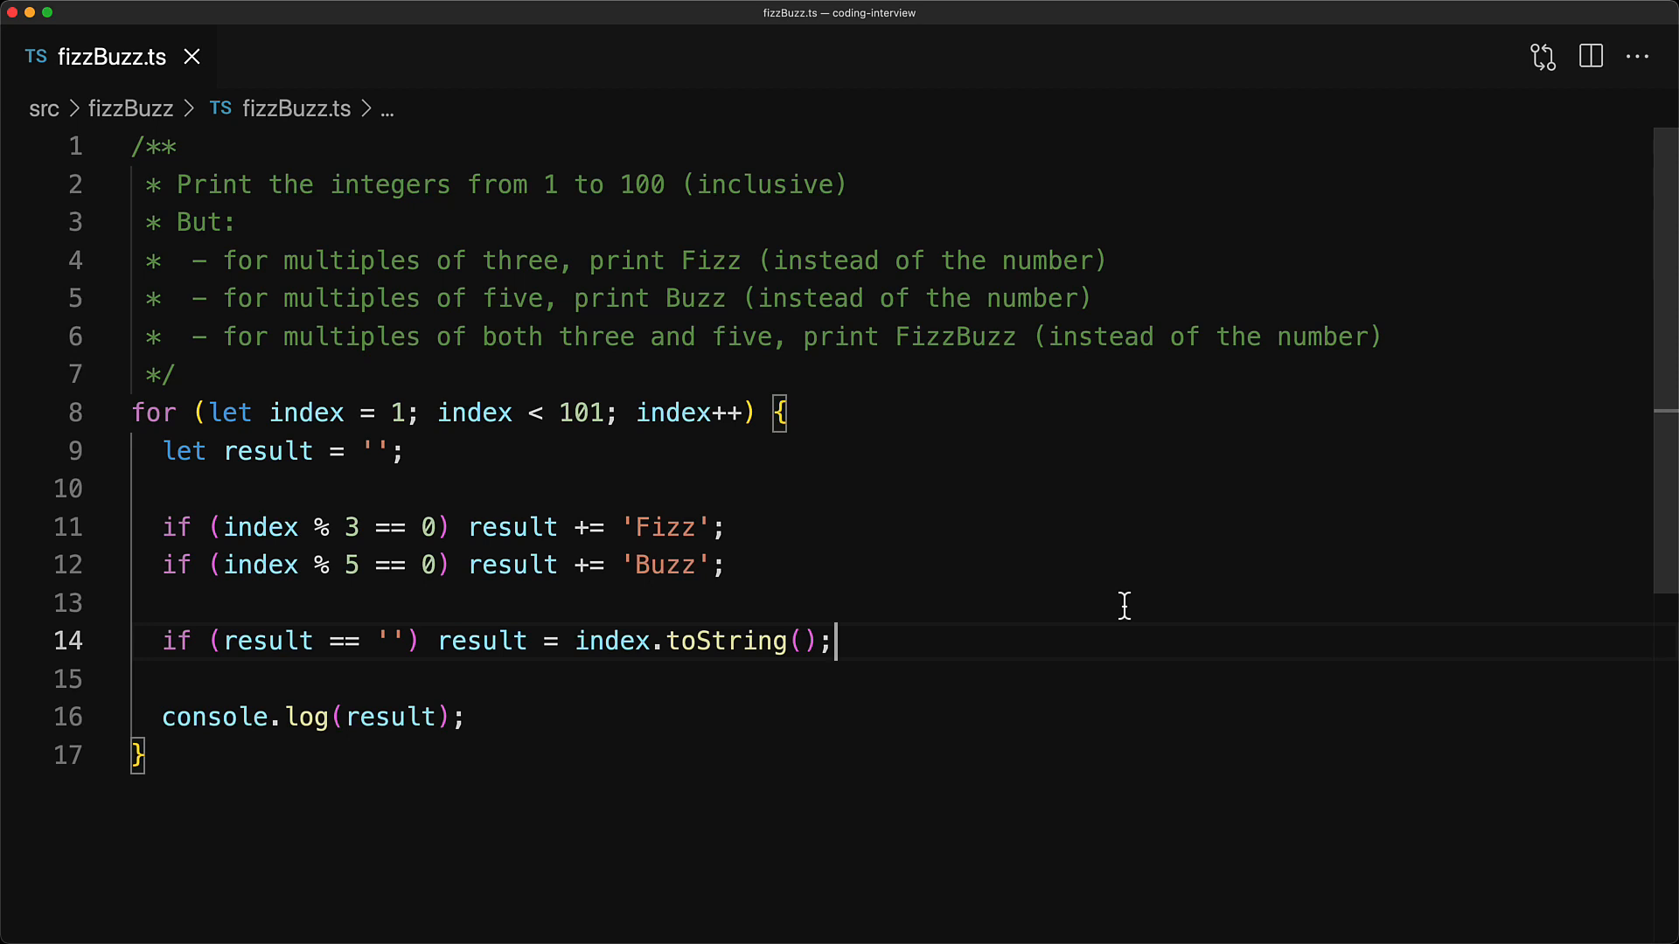
left_click(728, 564)
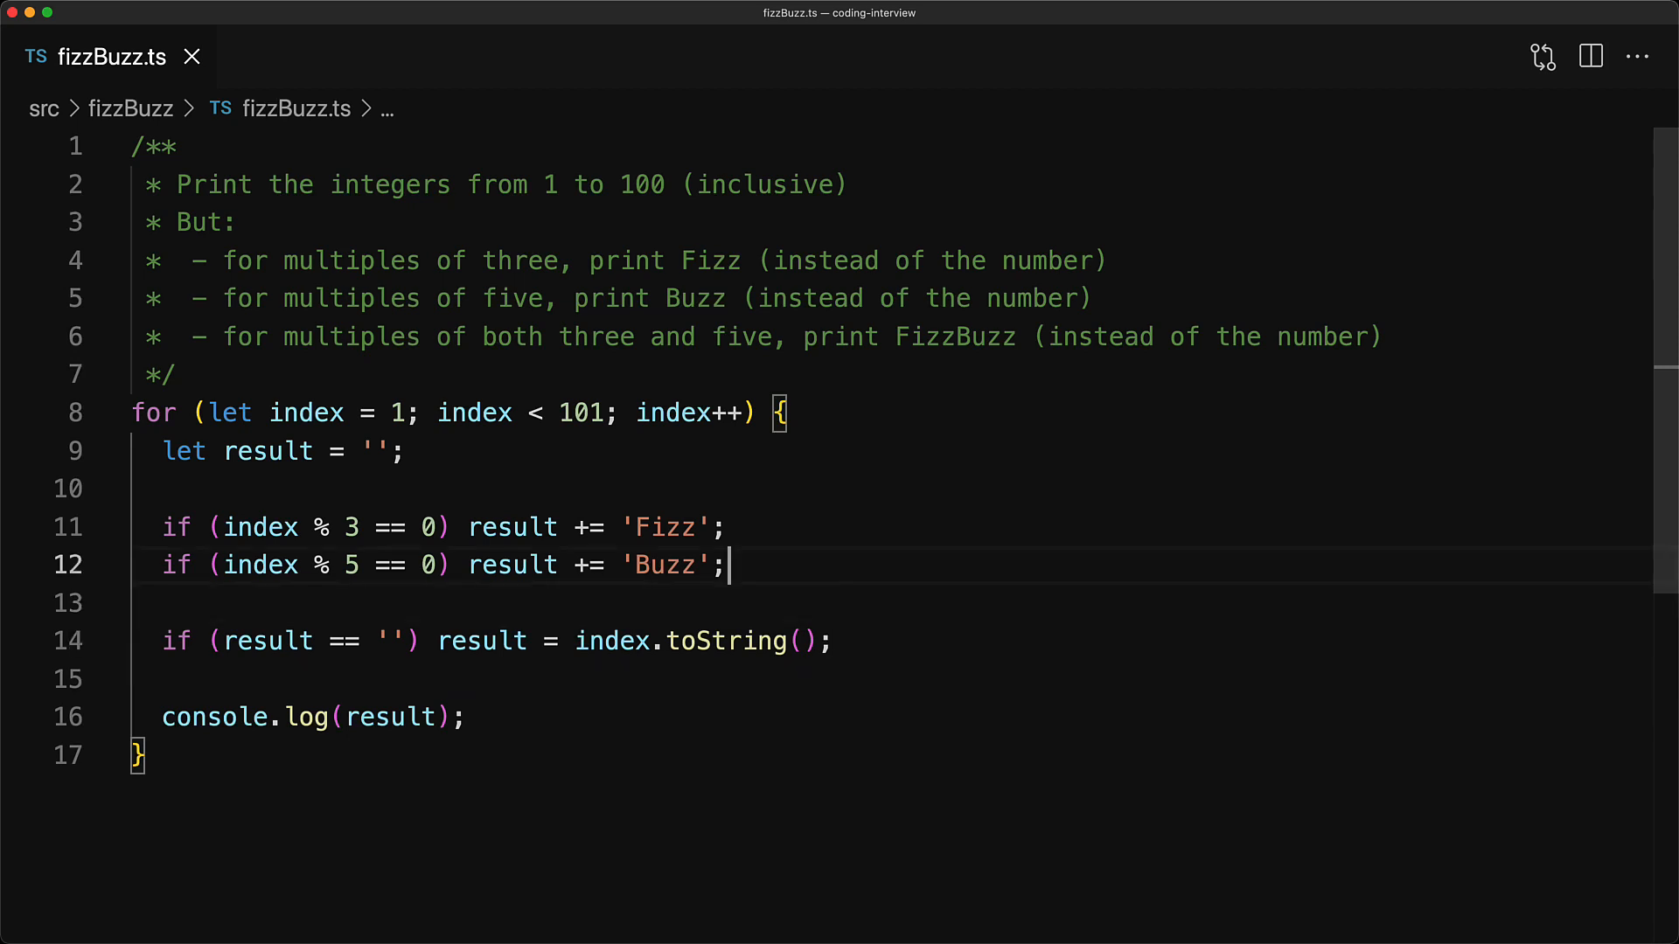
type("if (index % 7 == 0) result +=")
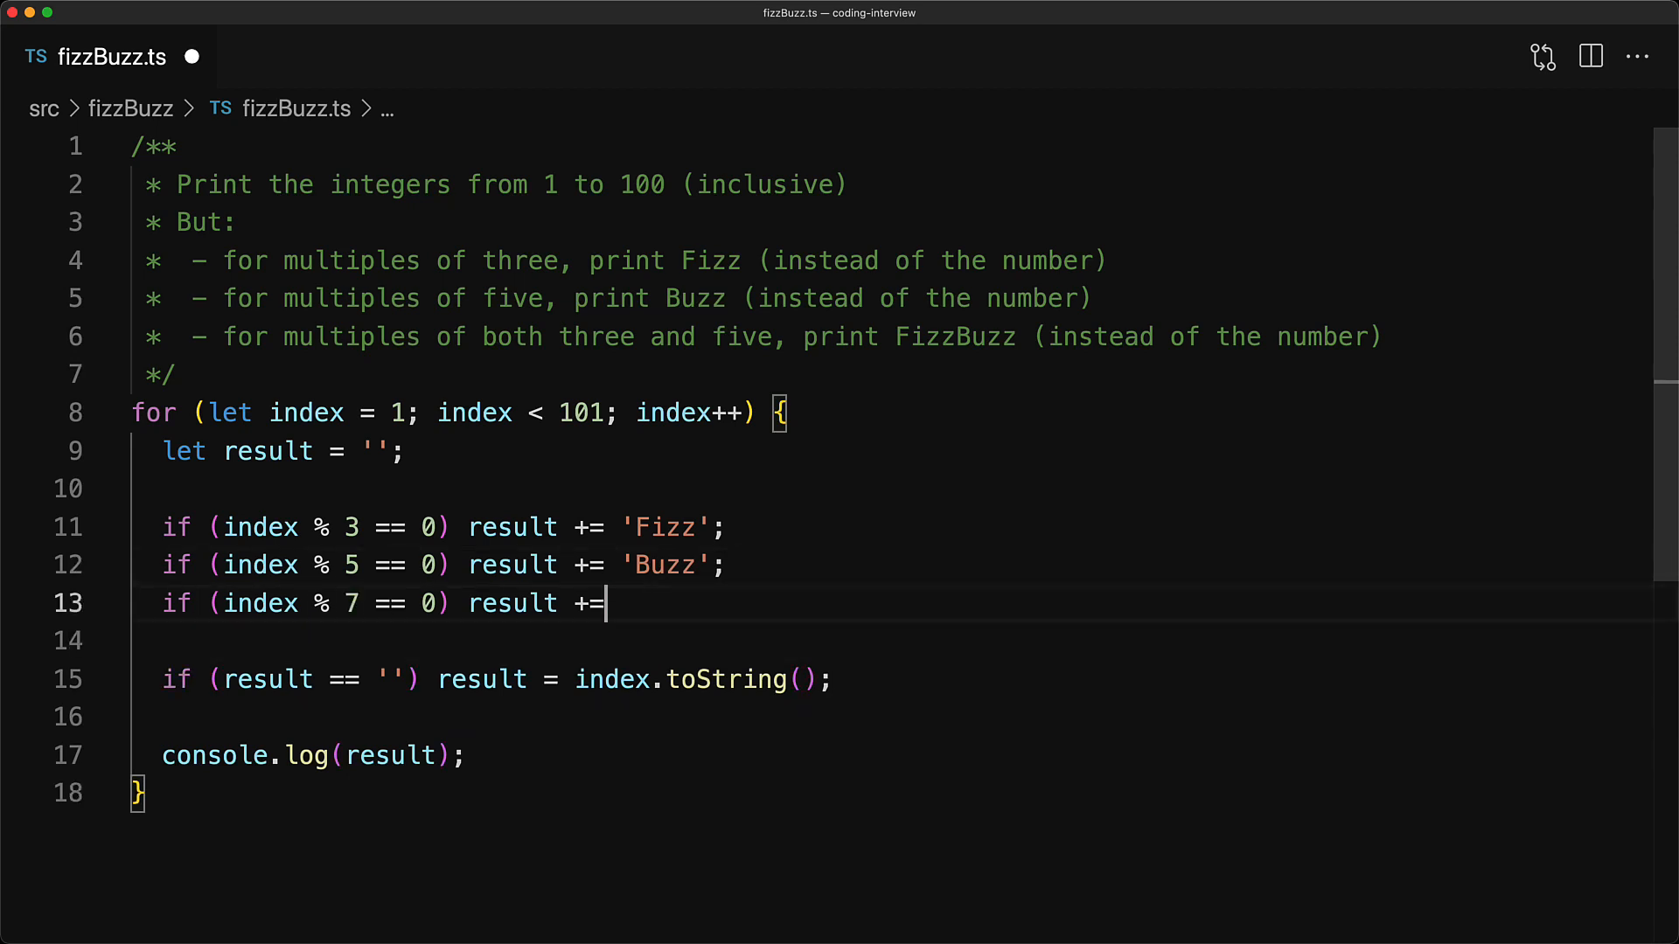
type("'Moore';")
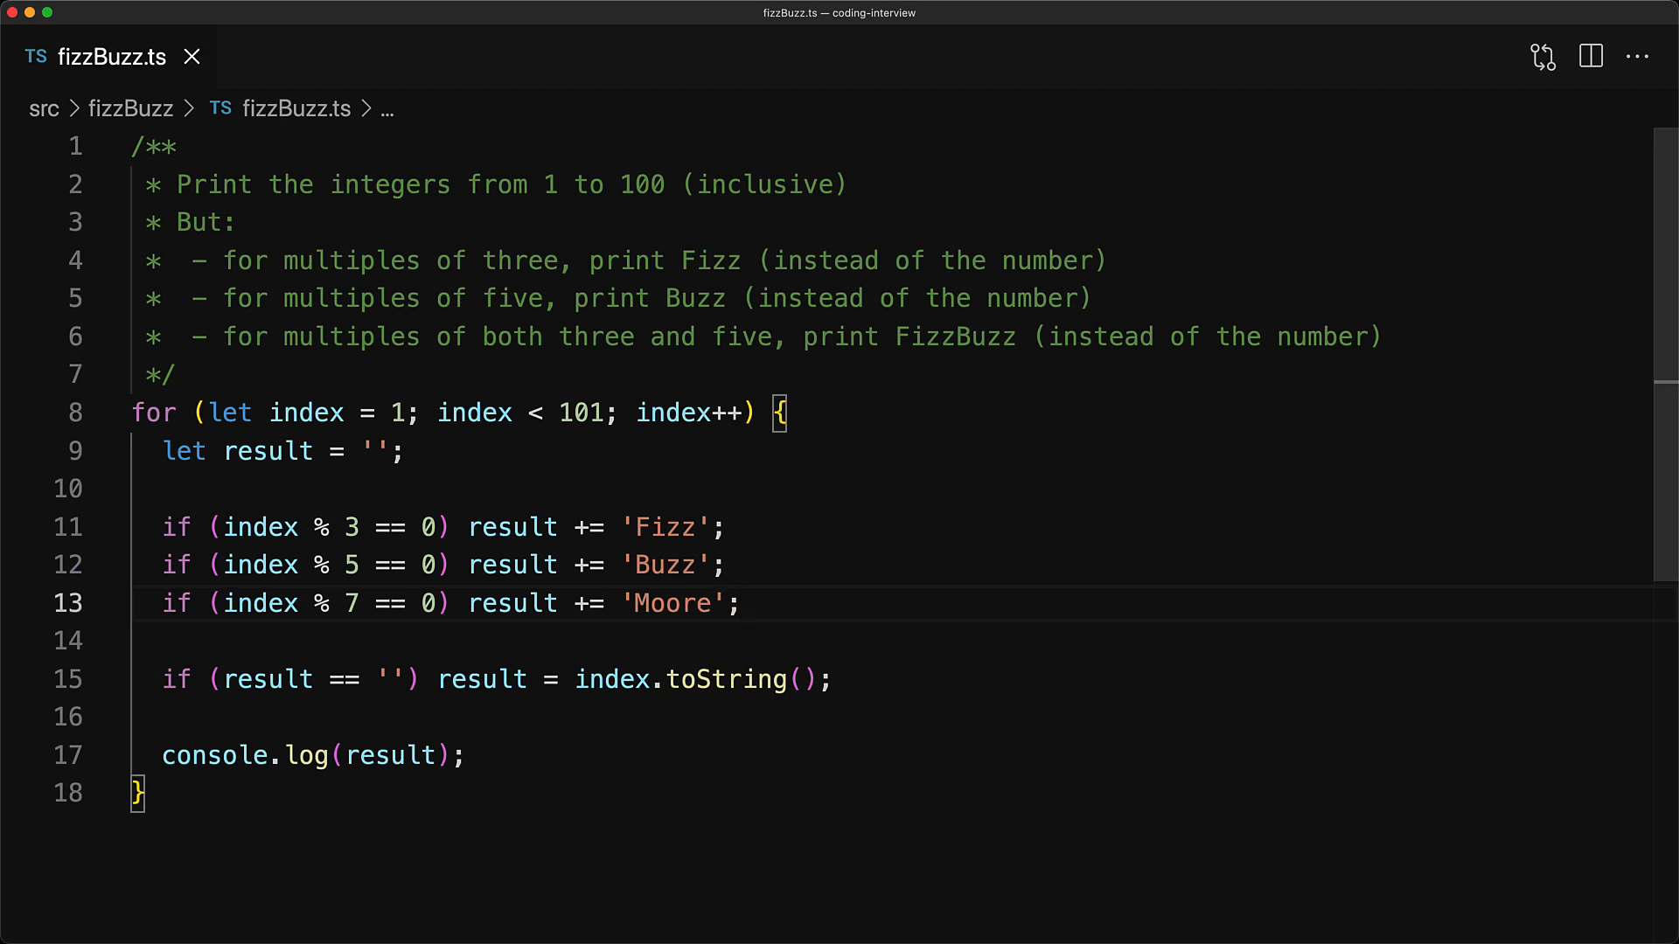